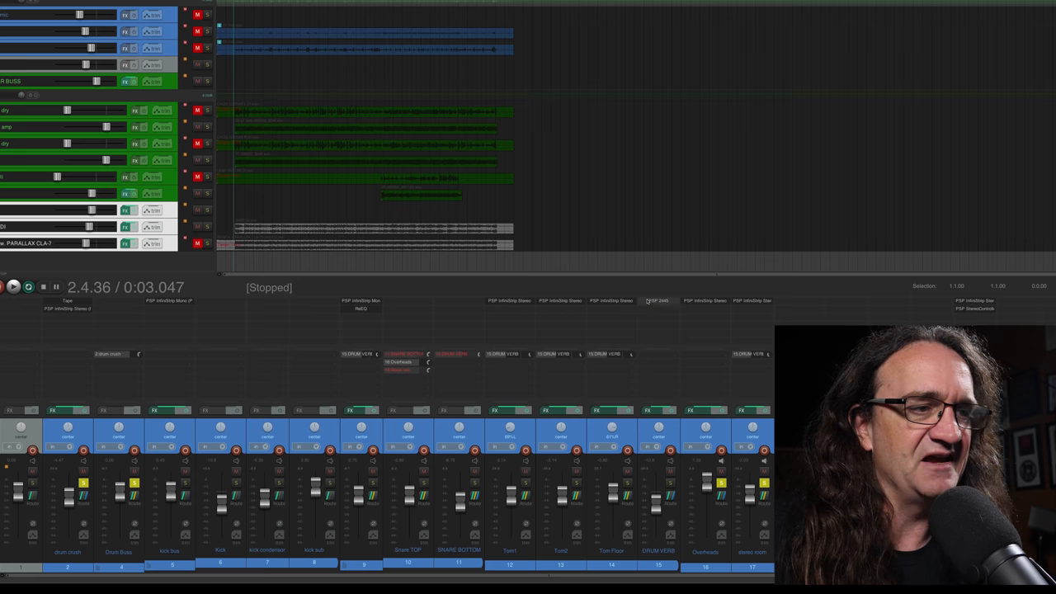
Deepen the gate range to around -20 dB and adjust its release time.
{"action": "left_click", "coordinate": [657, 301]}
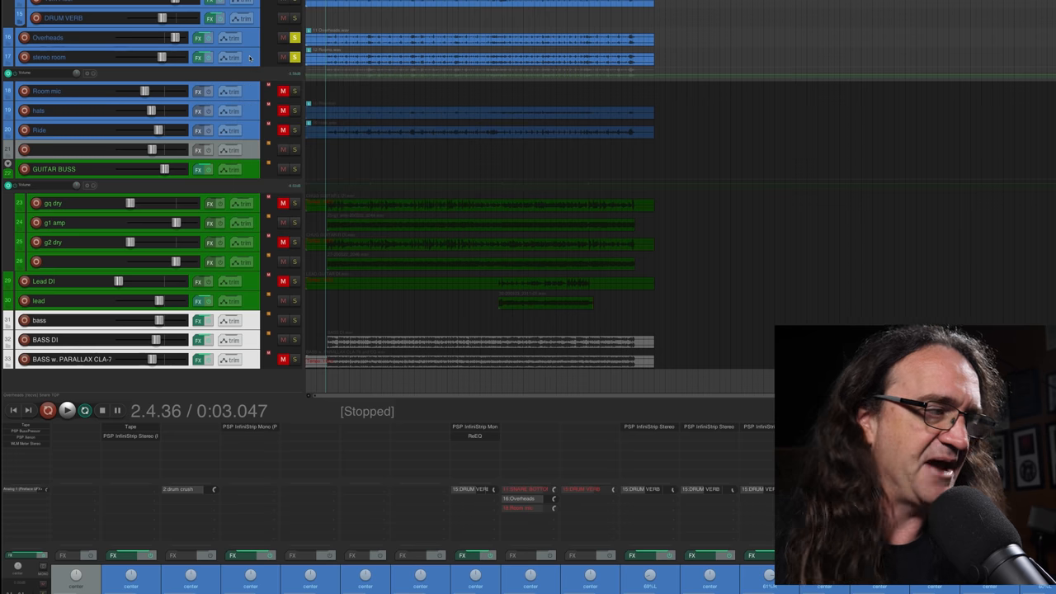
{"action": "mouse_move", "coordinate": [305, 115]}
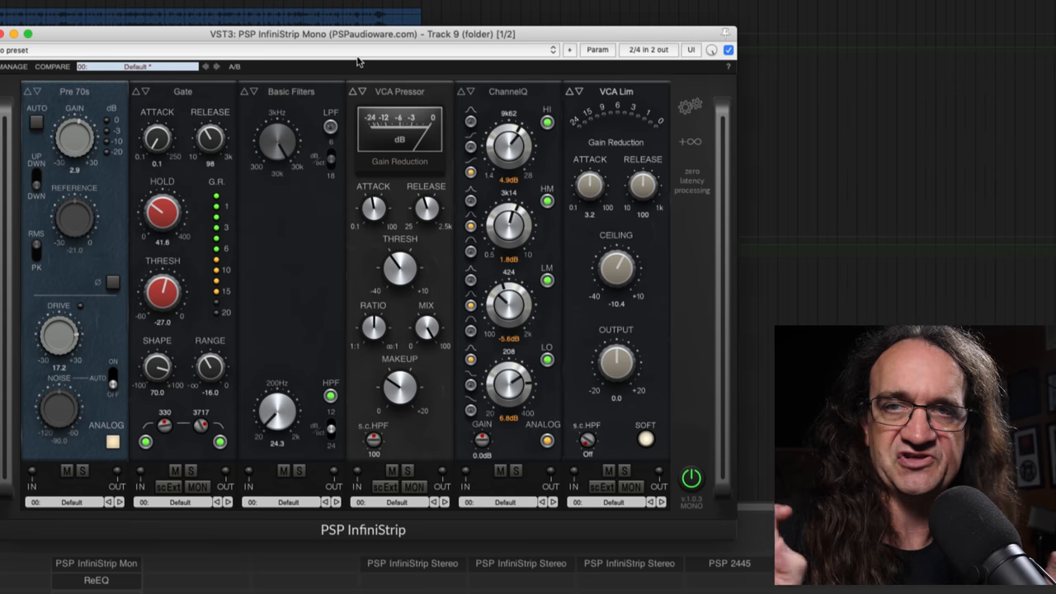
{"action": "mouse_move", "coordinate": [65, 107]}
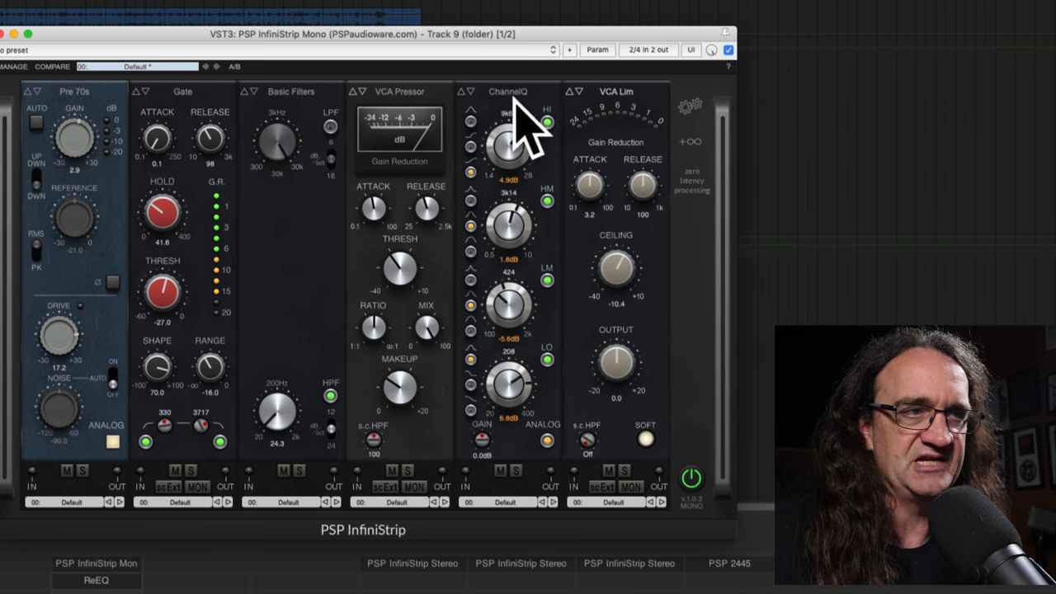
{"action": "mouse_move", "coordinate": [635, 119]}
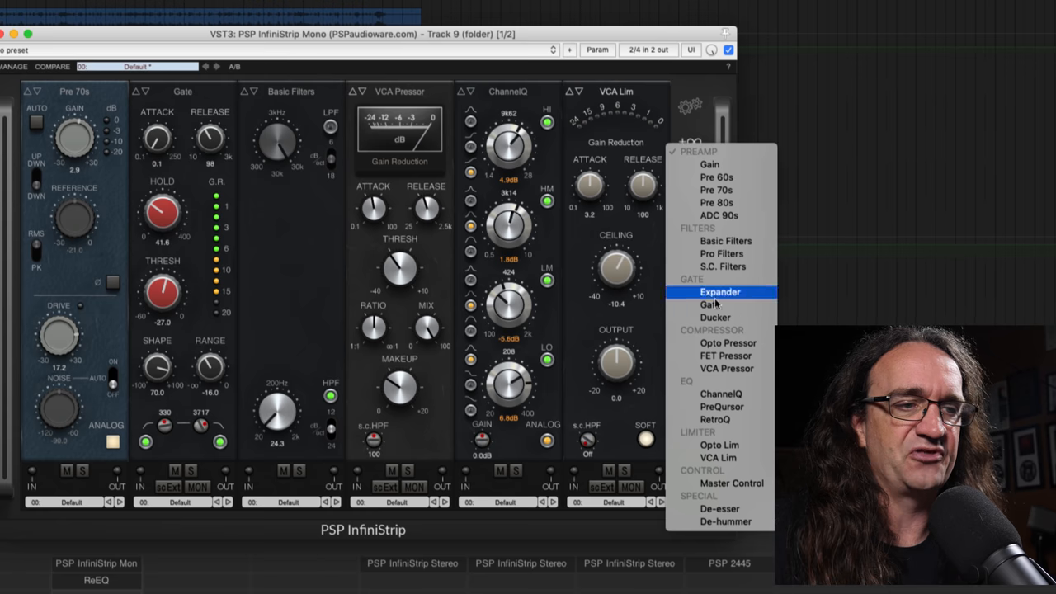
{"action": "mouse_move", "coordinate": [736, 478]}
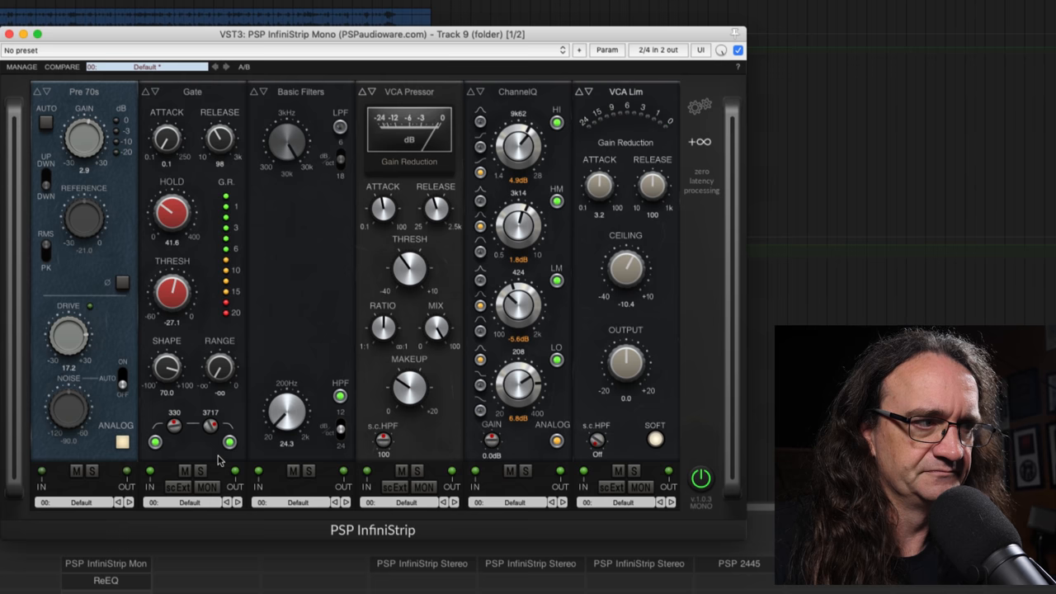
{"action": "left_click_drag", "start_coordinate": [218, 367], "coordinate": [222, 376]}
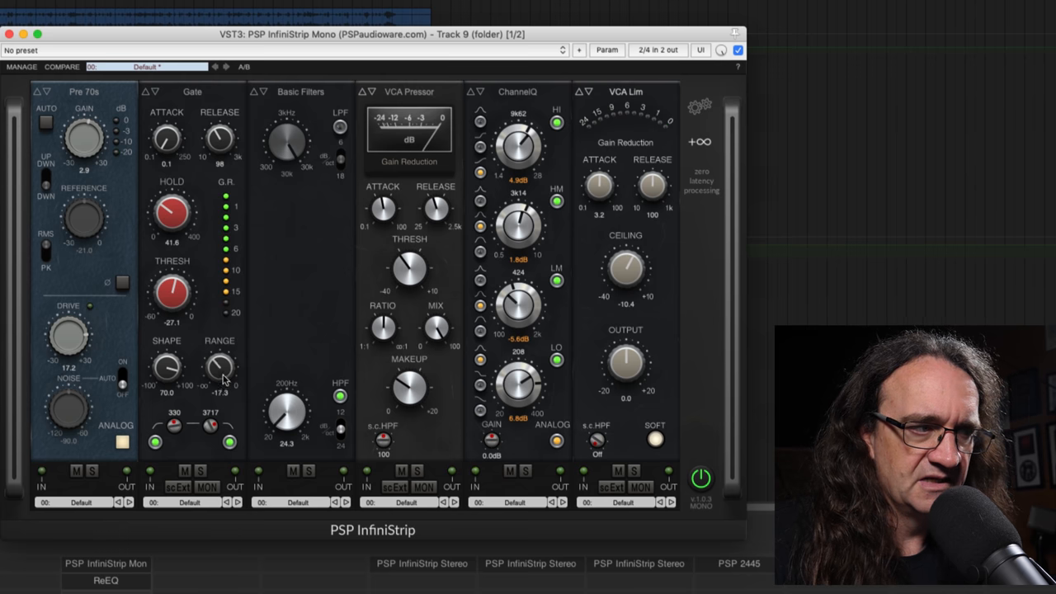
{"action": "left_click_drag", "start_coordinate": [218, 366], "coordinate": [223, 355]}
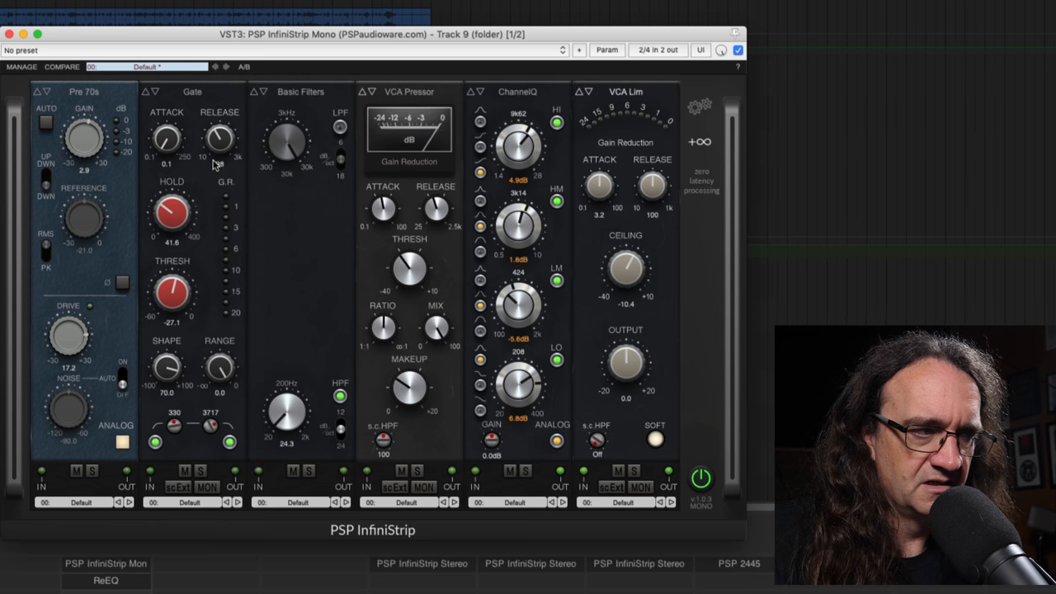
{"action": "left_click_drag", "start_coordinate": [218, 366], "coordinate": [211, 383]}
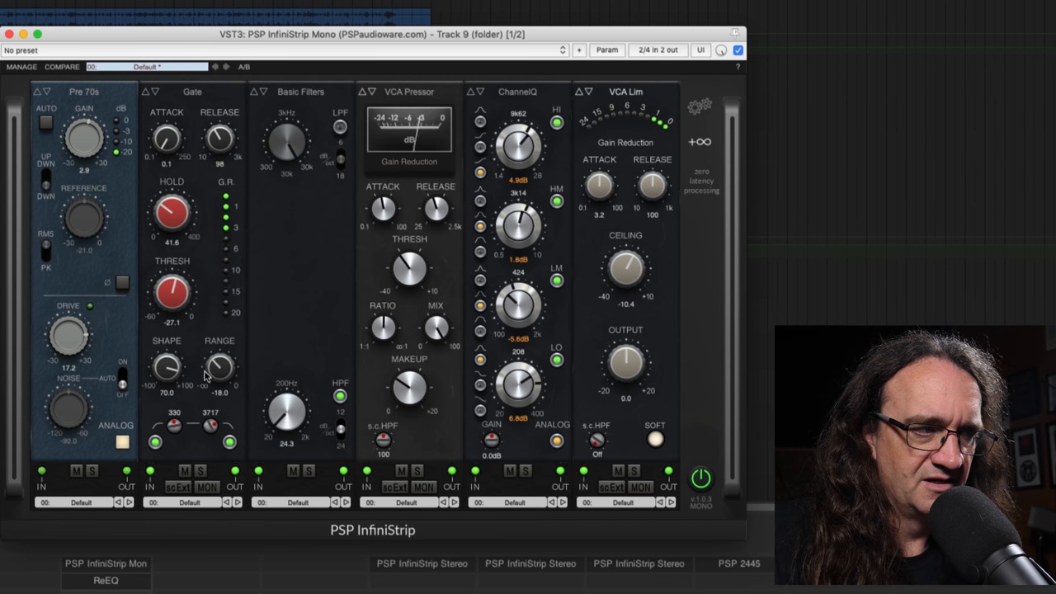
{"action": "left_click_drag", "start_coordinate": [219, 366], "coordinate": [220, 380]}
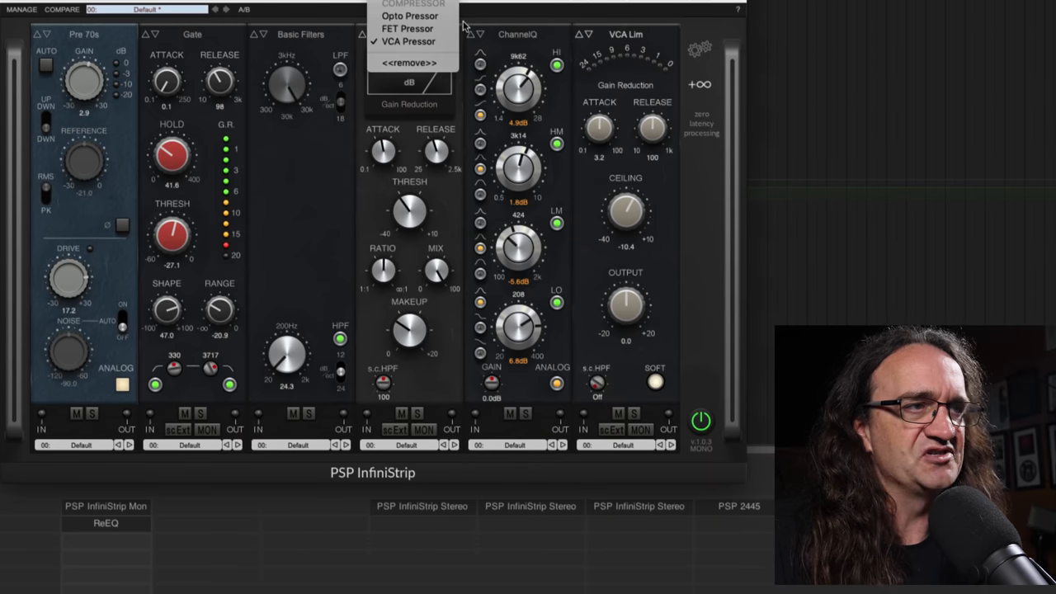
Audition the FET and Opto compressor models against the VCA Pressor in the compressor slot.
{"action": "left_click", "coordinate": [410, 41]}
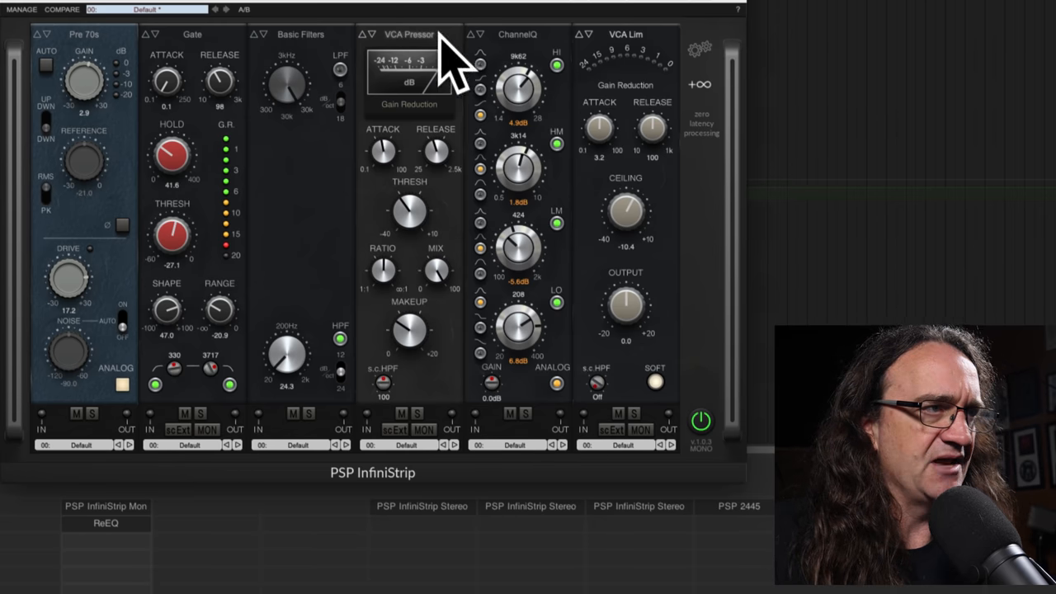
{"action": "left_click", "coordinate": [404, 34]}
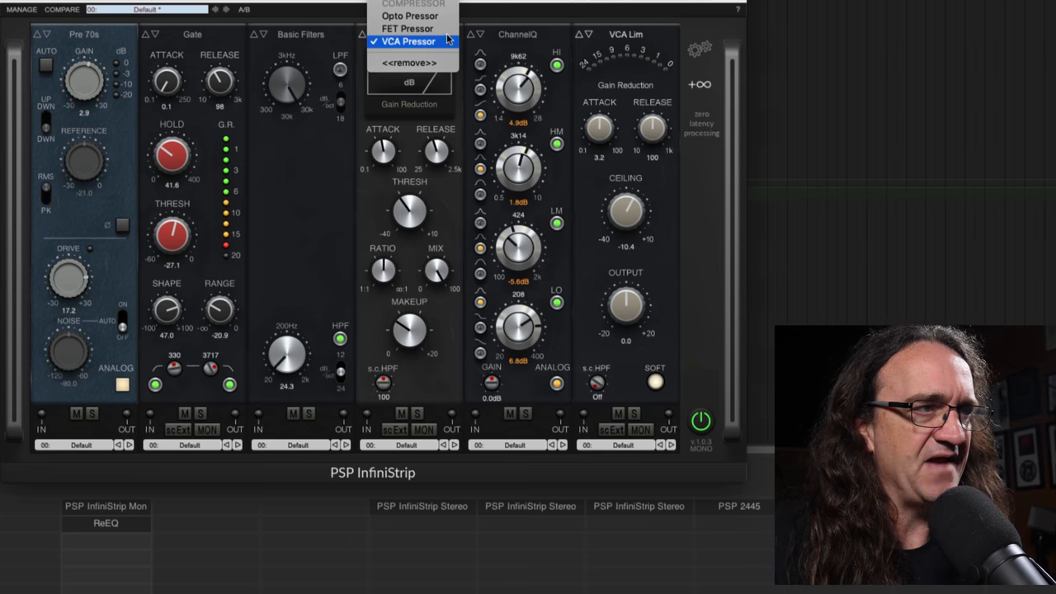
{"action": "left_click", "coordinate": [406, 41]}
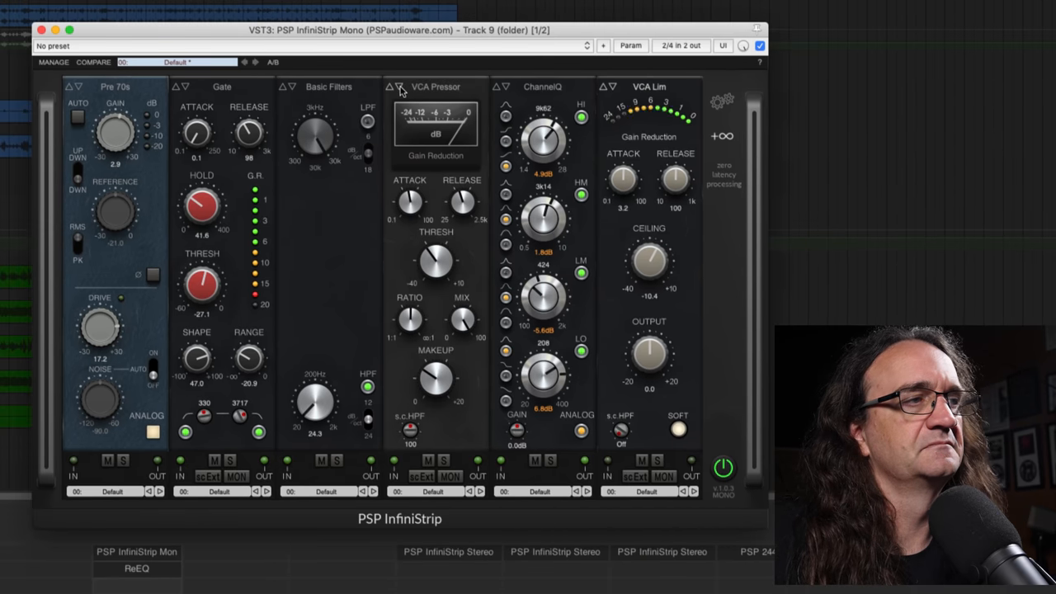
{"action": "left_click", "coordinate": [400, 86]}
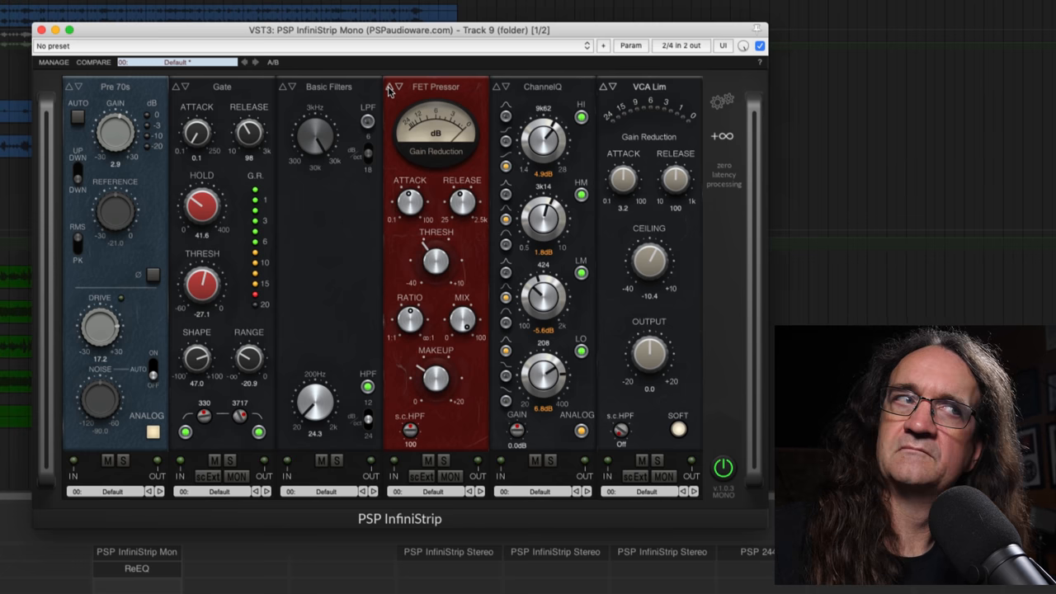
{"action": "left_click", "coordinate": [396, 86]}
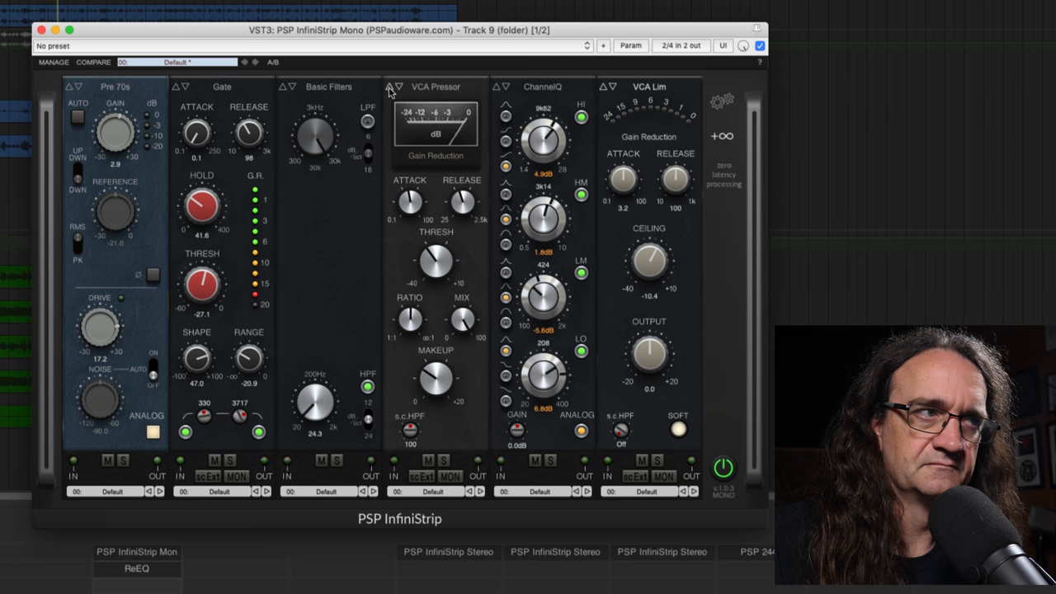
{"action": "left_click", "coordinate": [396, 88]}
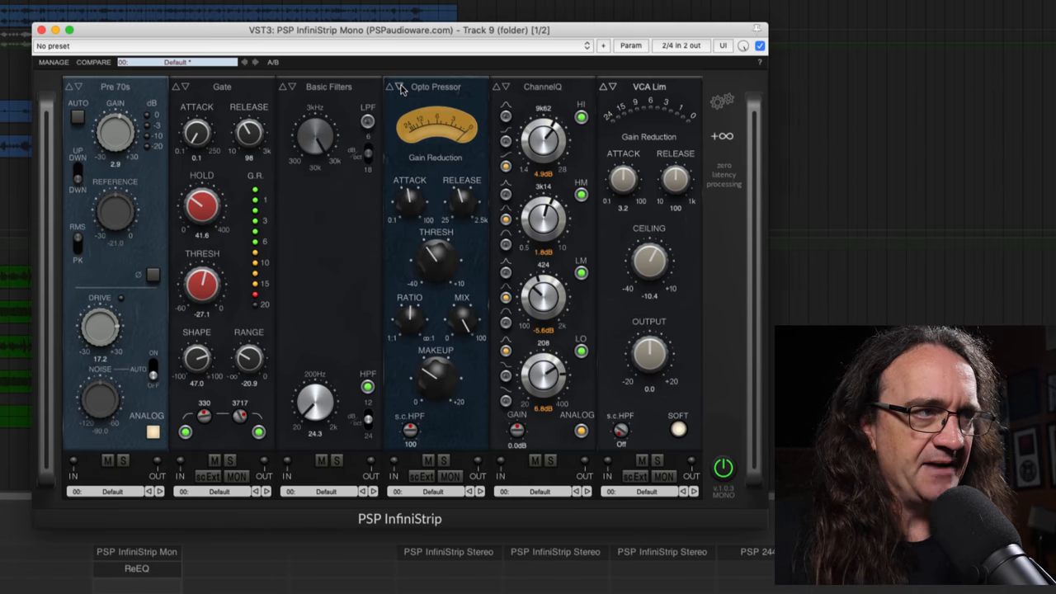
Keep cycling the compressor models and settle on FET Pressor, then list the EQ slot's modules.
{"action": "left_click", "coordinate": [399, 86]}
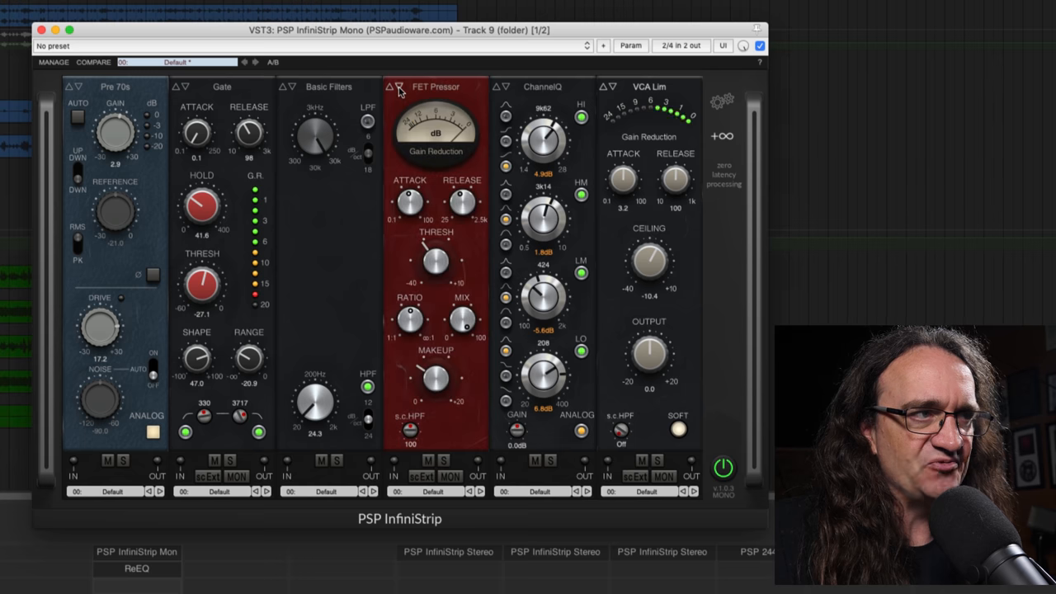
{"action": "left_click", "coordinate": [400, 86]}
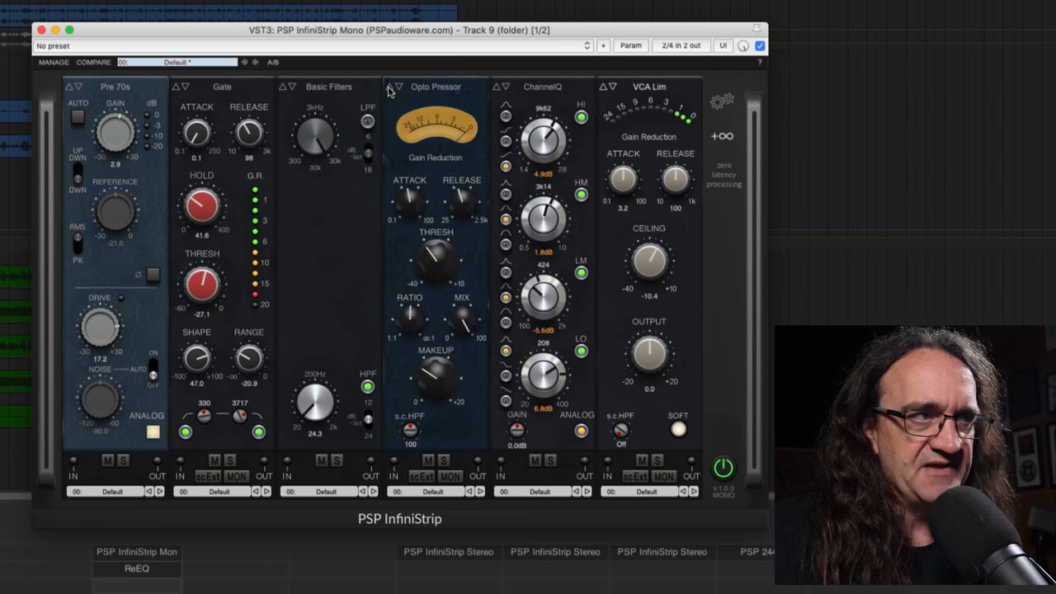
{"action": "left_click", "coordinate": [396, 86]}
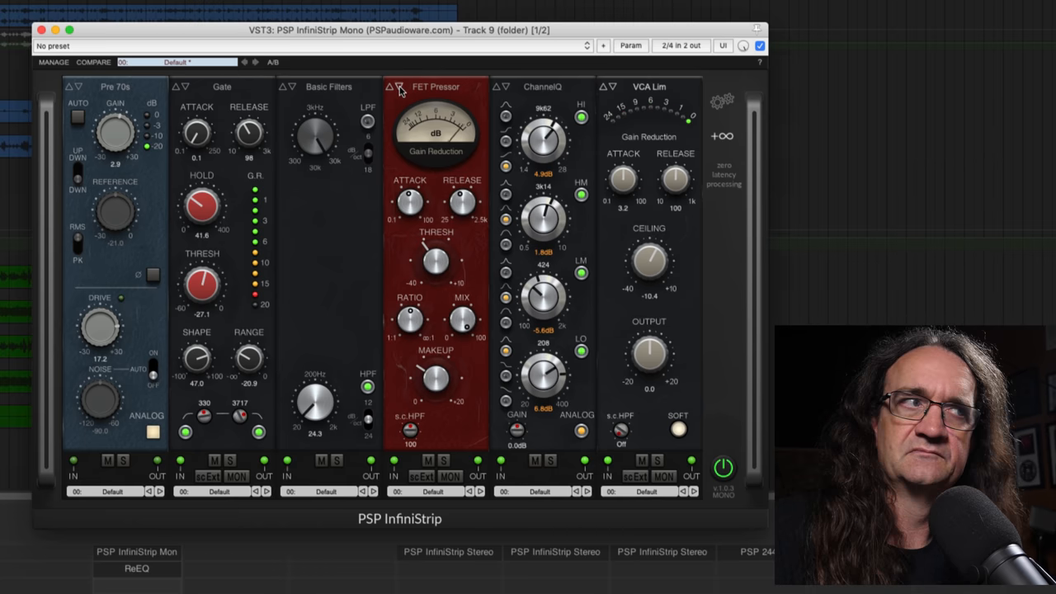
{"action": "left_click", "coordinate": [396, 86]}
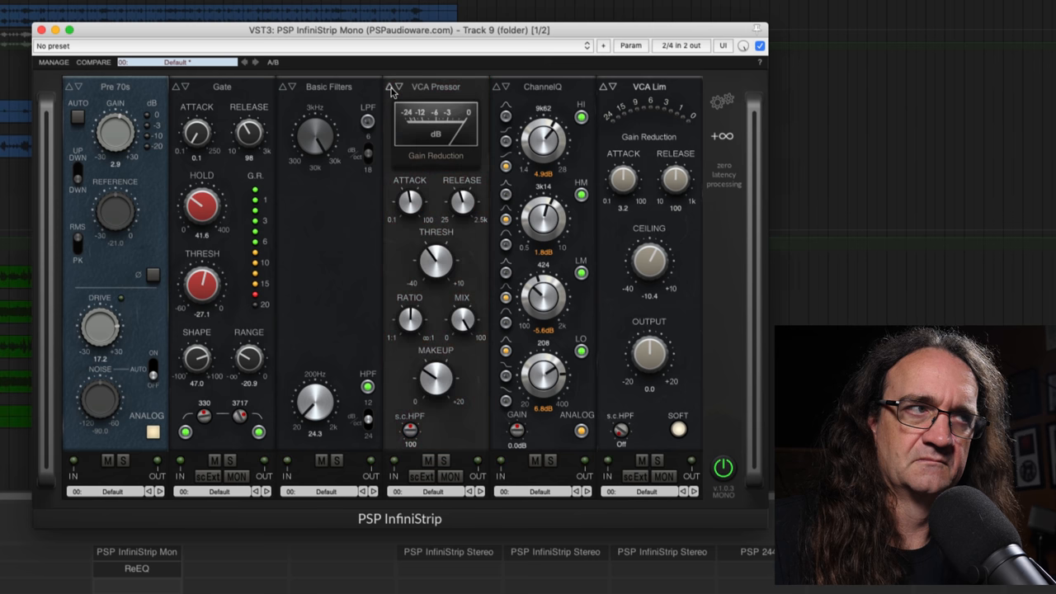
{"action": "left_click", "coordinate": [396, 86]}
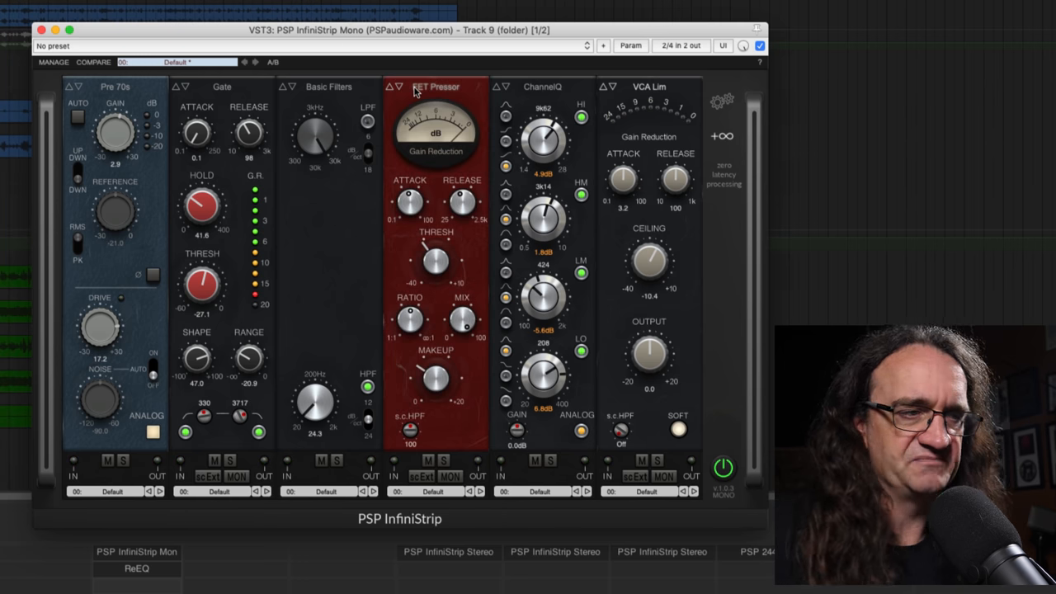
{"action": "left_click", "coordinate": [542, 86]}
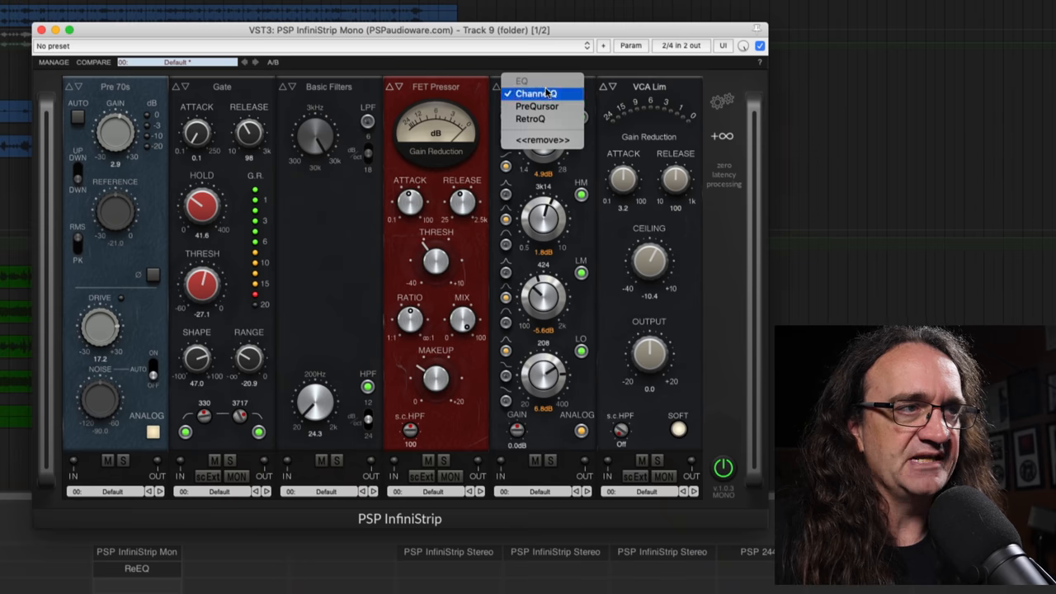
Keep ChannelQ as the EQ, retune its high band to about 8.95 kHz with a slightly smaller boost.
{"action": "left_click", "coordinate": [535, 92]}
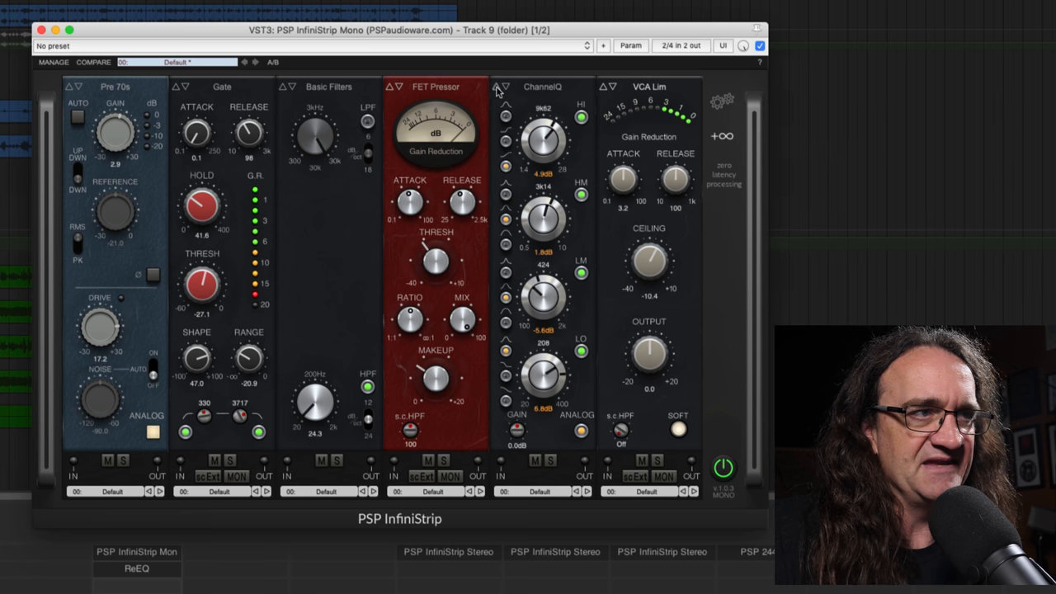
{"action": "left_click", "coordinate": [505, 86]}
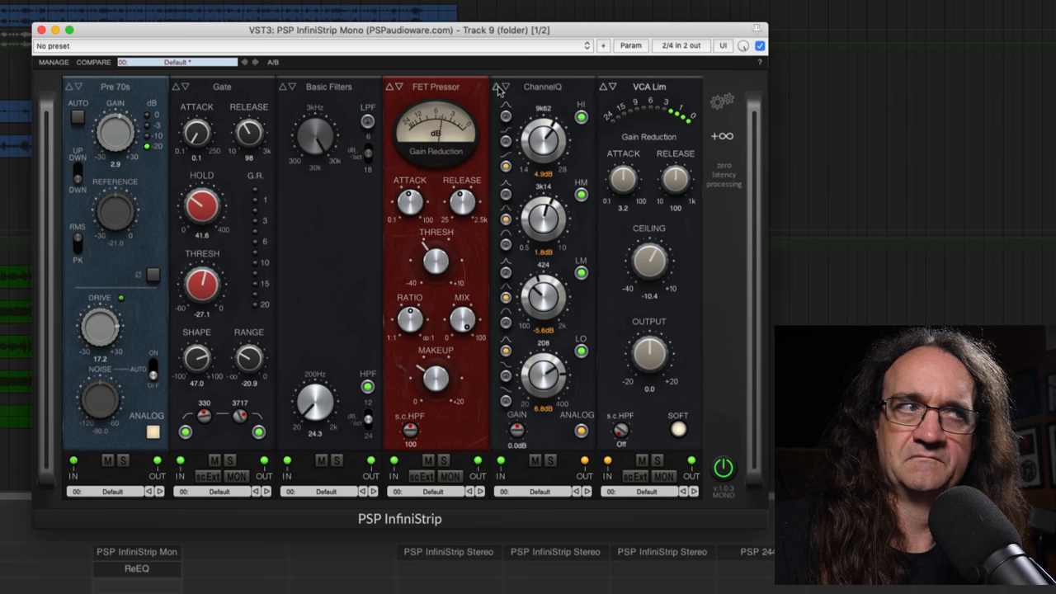
{"action": "left_click", "coordinate": [505, 86]}
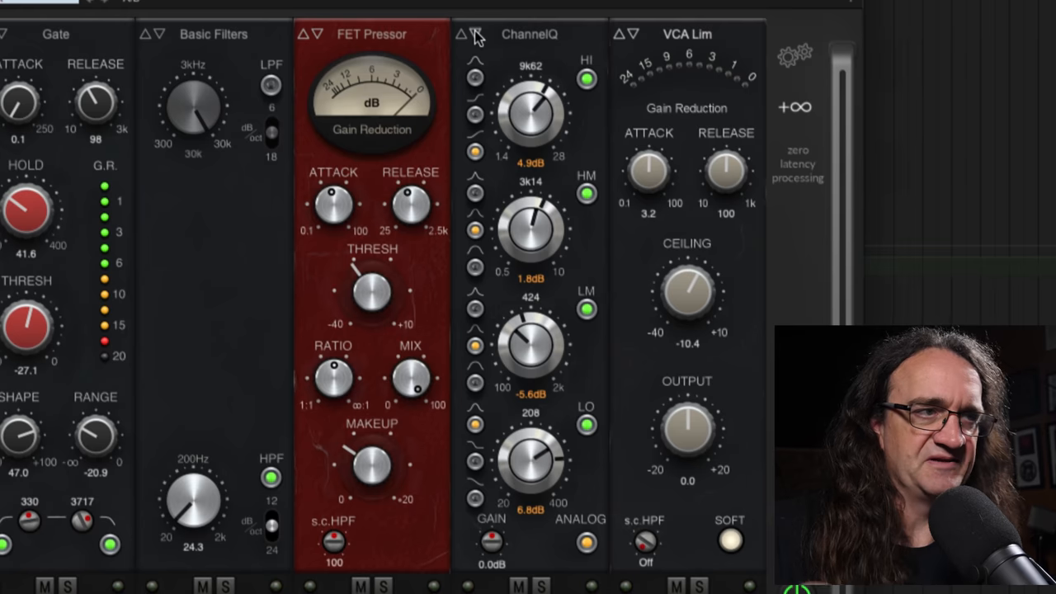
{"action": "mouse_move", "coordinate": [525, 99]}
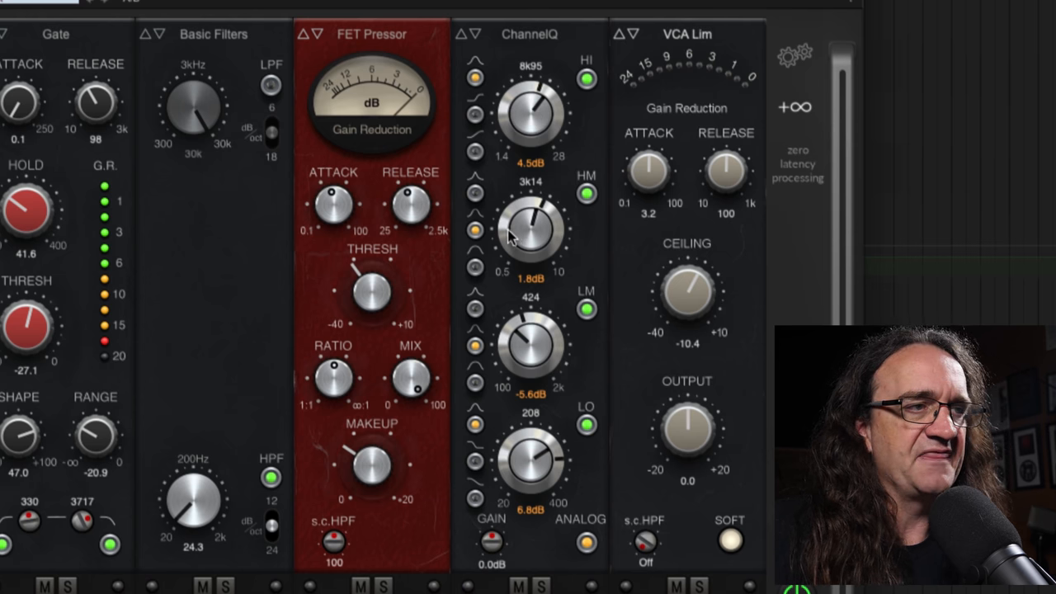
{"action": "left_click_drag", "start_coordinate": [530, 231], "coordinate": [536, 218]}
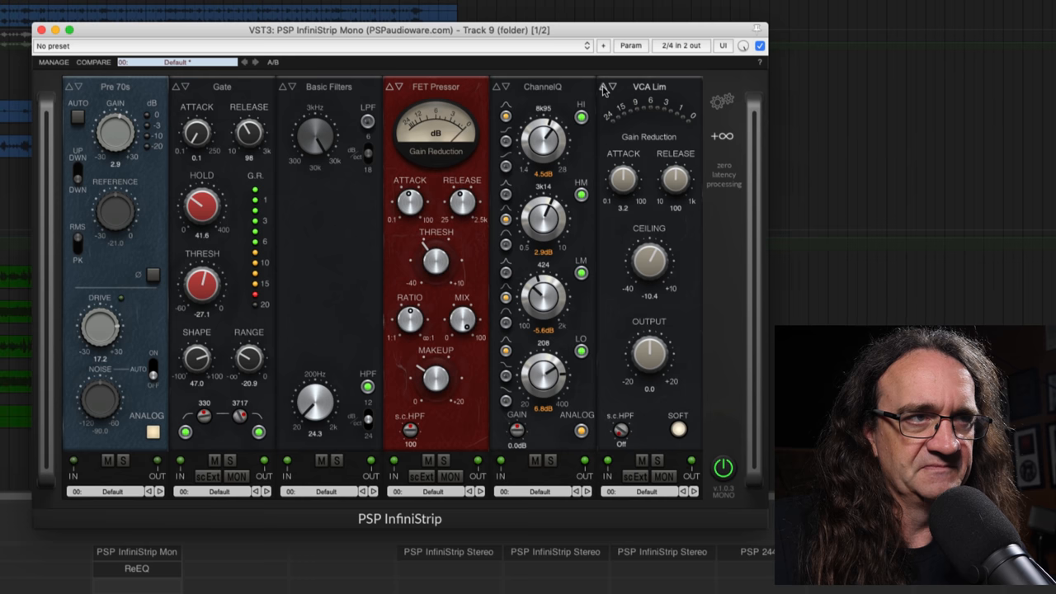
Try Opto Lim in the last slot, return to VCA Lim and start playback.
{"action": "left_click", "coordinate": [614, 87]}
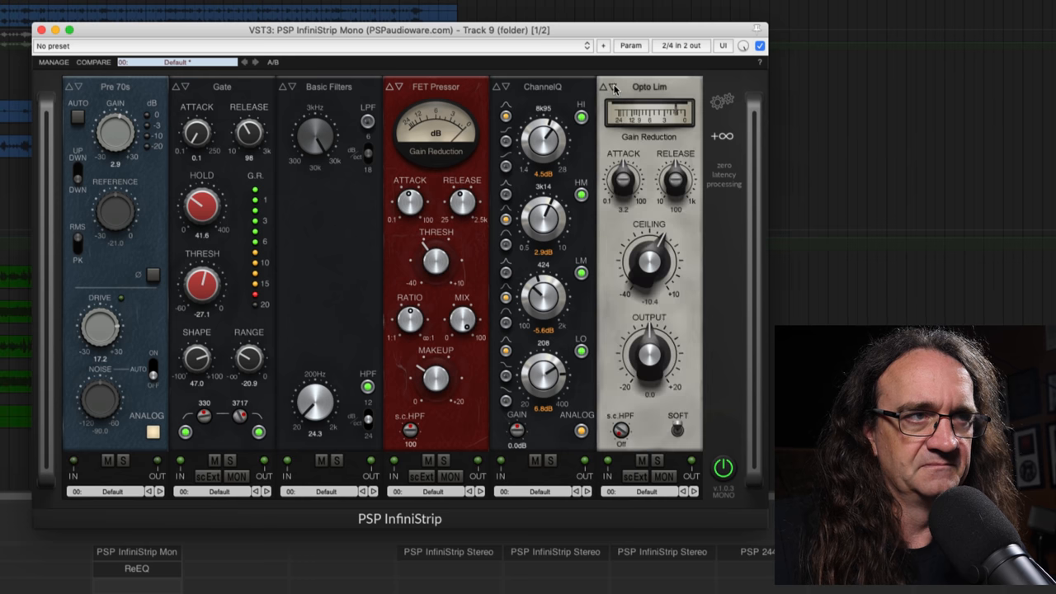
{"action": "left_click", "coordinate": [614, 89]}
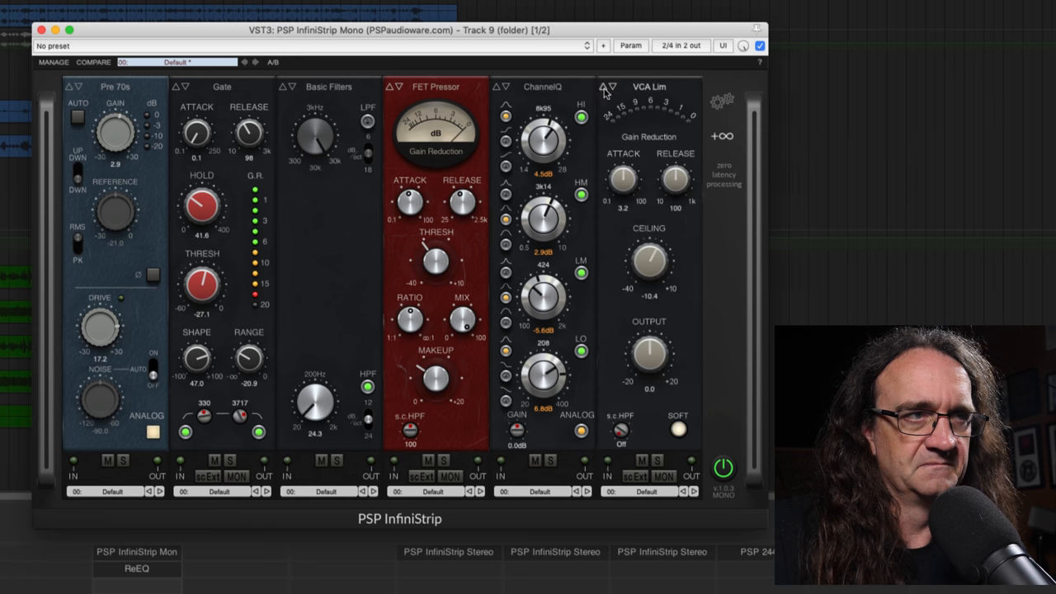
{"action": "left_click", "coordinate": [762, 46]}
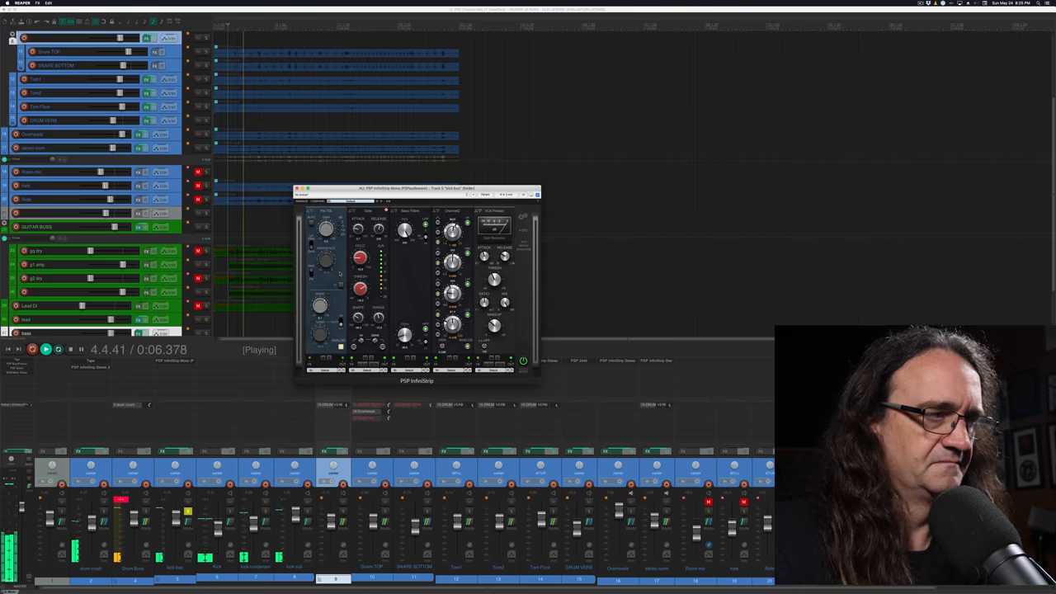
Bring up the kick bus InfiniStrip and lengthen its gate attack to about 1.3.
{"action": "left_click", "coordinate": [762, 27]}
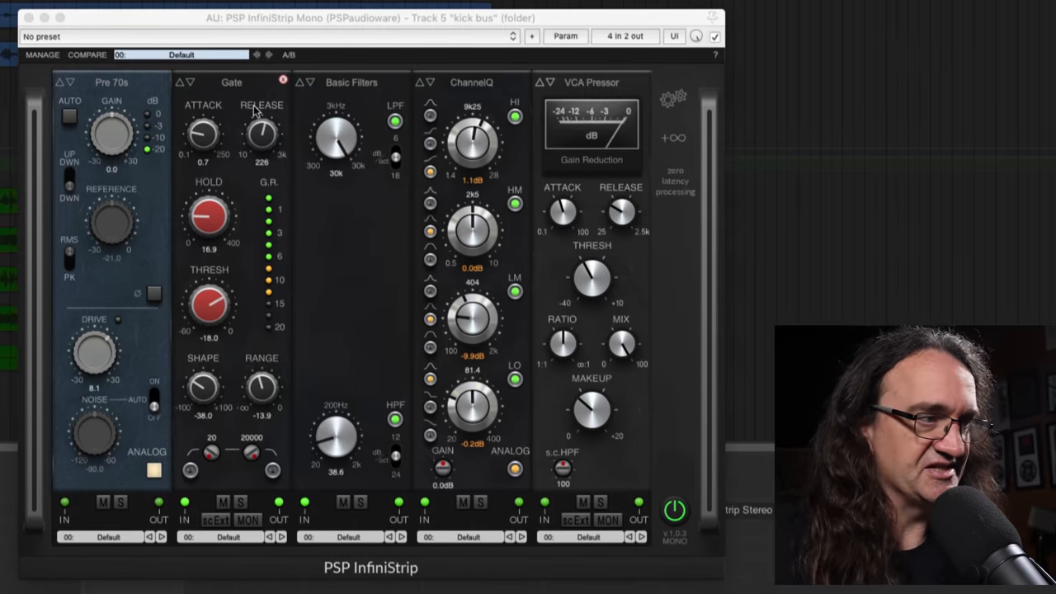
{"action": "left_click_drag", "start_coordinate": [203, 132], "coordinate": [203, 139]}
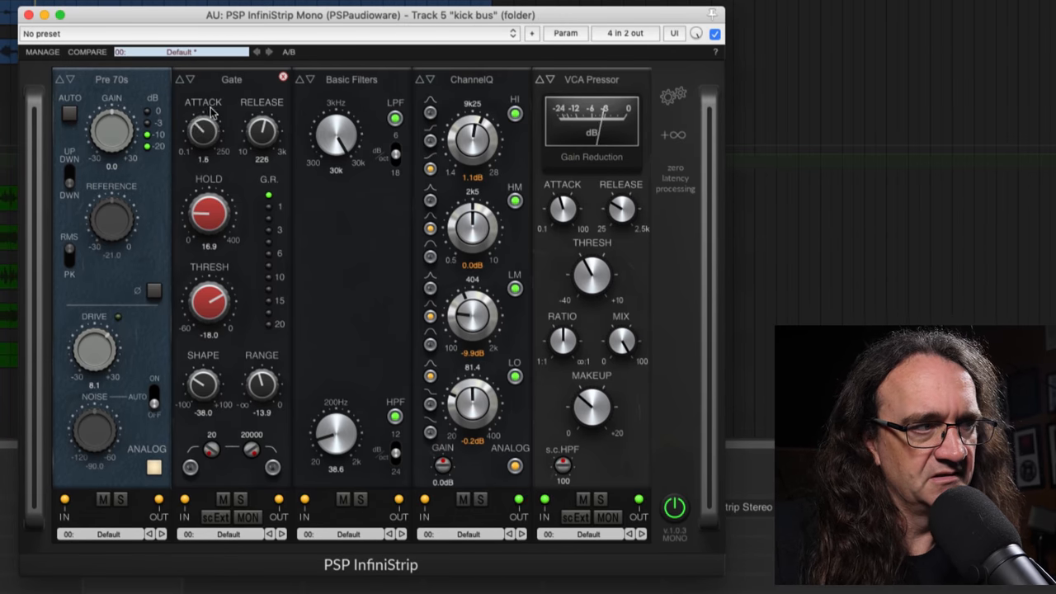
{"action": "left_click_drag", "start_coordinate": [204, 129], "coordinate": [205, 135]}
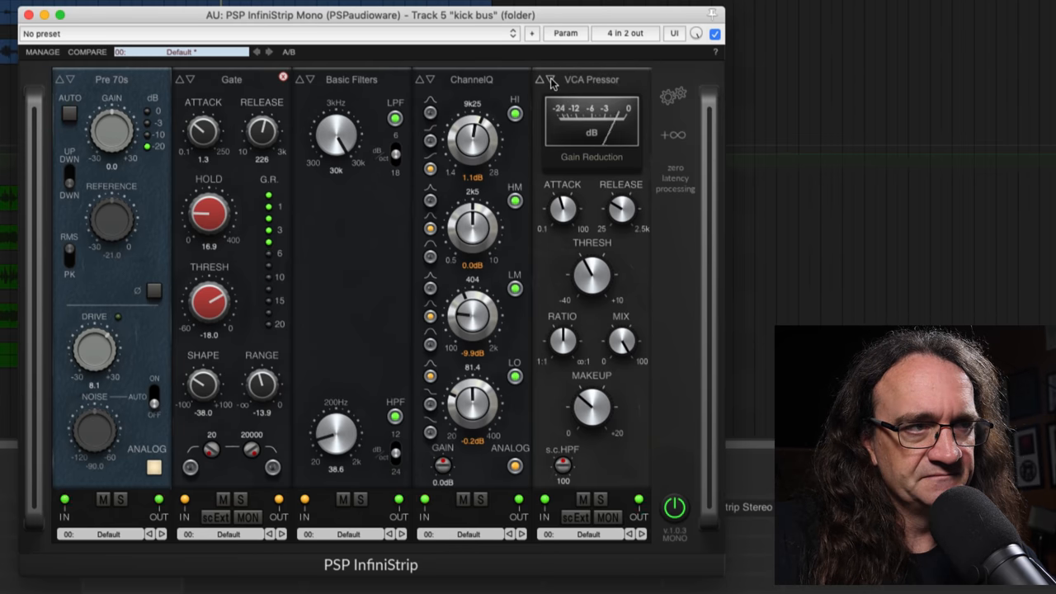
Try FET and Opto compressor models on the kick bus, returning to VCA Pressor.
{"action": "left_click", "coordinate": [548, 79]}
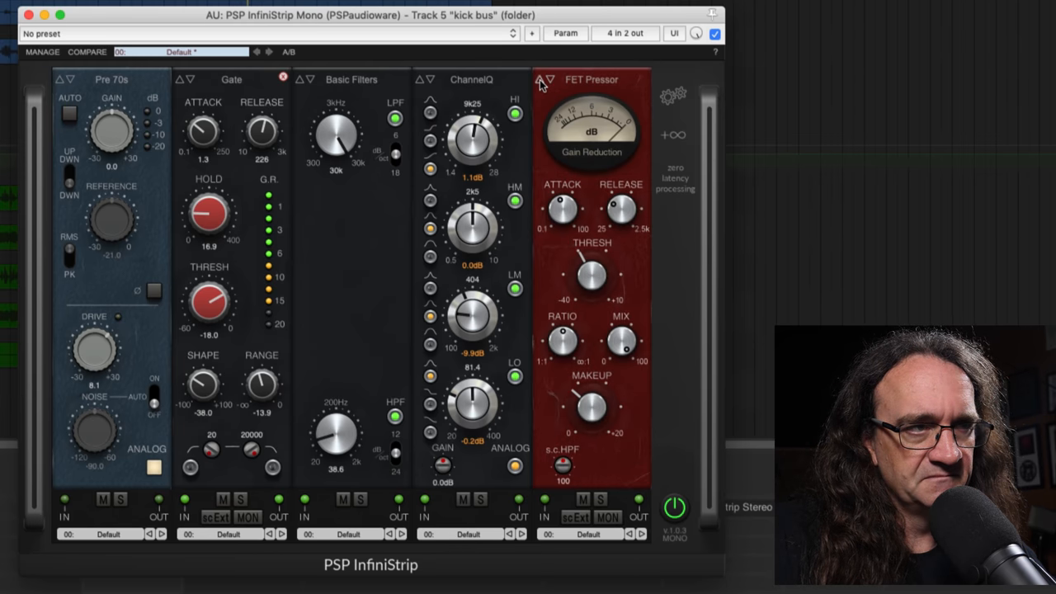
{"action": "left_click", "coordinate": [552, 79]}
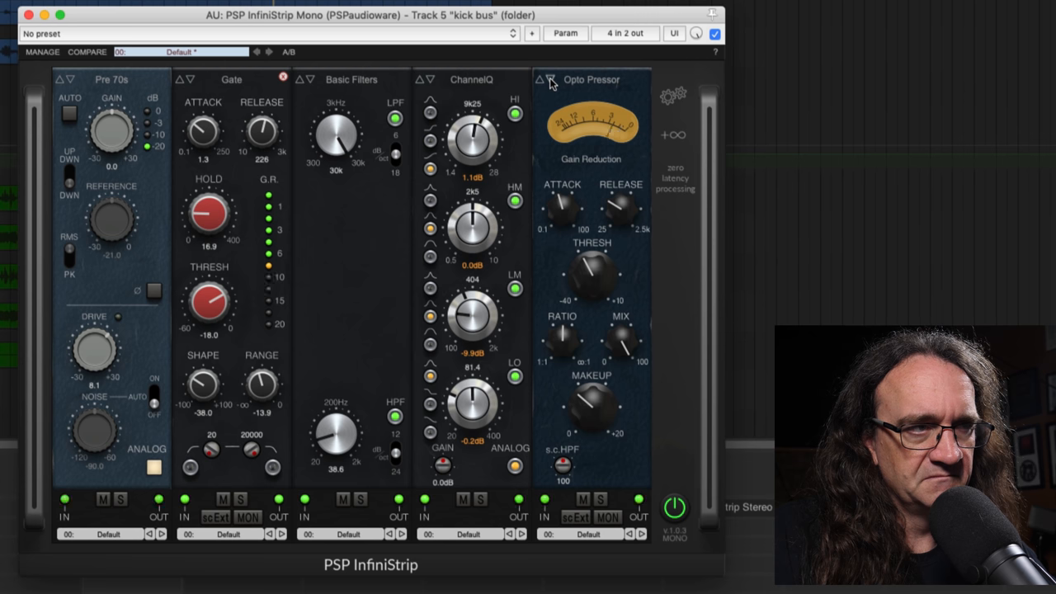
{"action": "left_click", "coordinate": [552, 79]}
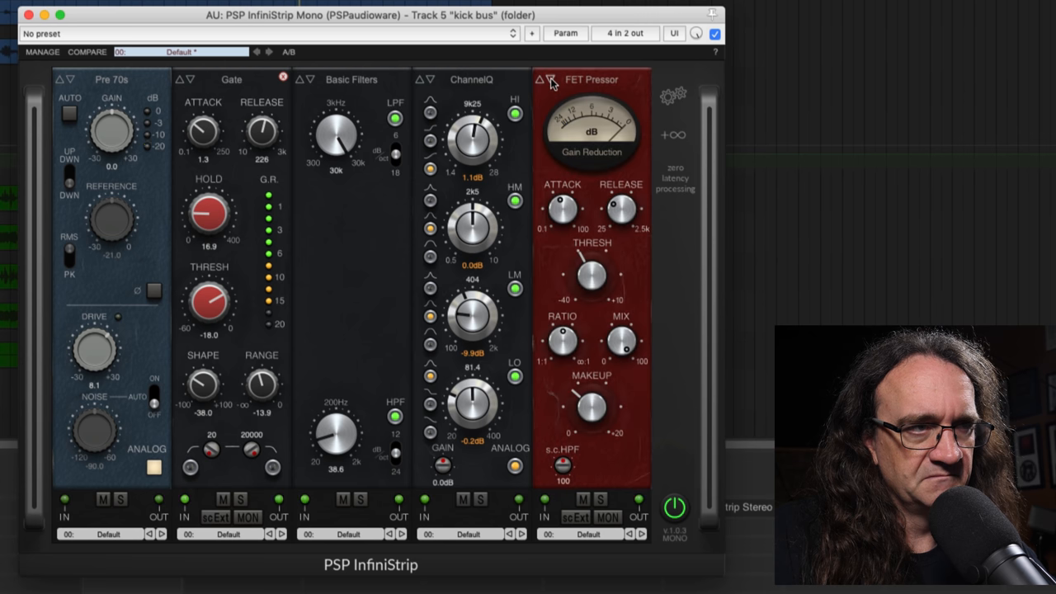
{"action": "left_click", "coordinate": [544, 79]}
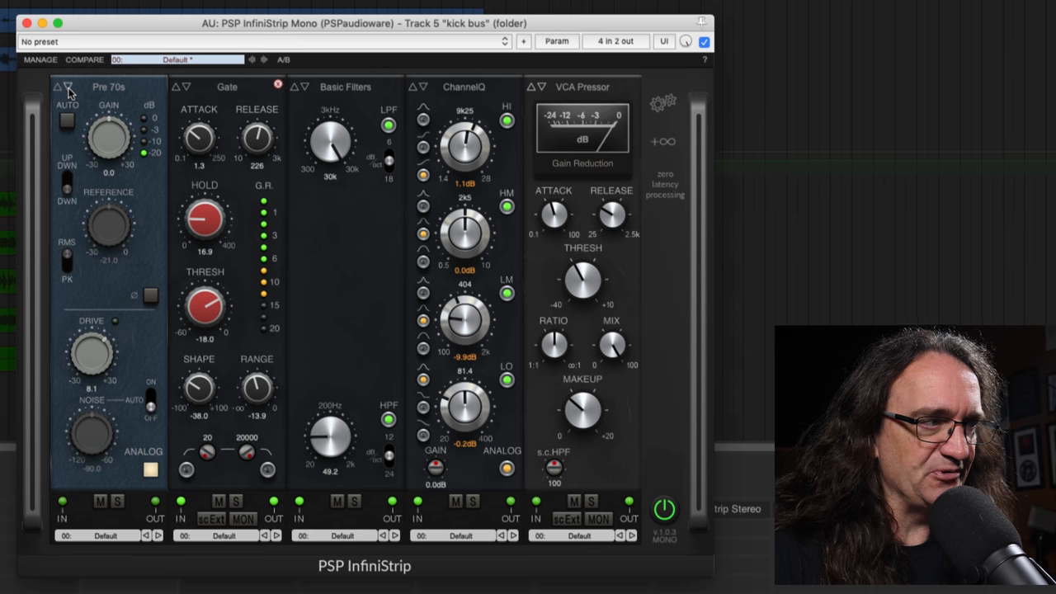
Set the kick bus preamp to Pre 80s with drive near 12.8 and switch the compressor to FET Pressor.
{"action": "left_click", "coordinate": [67, 86]}
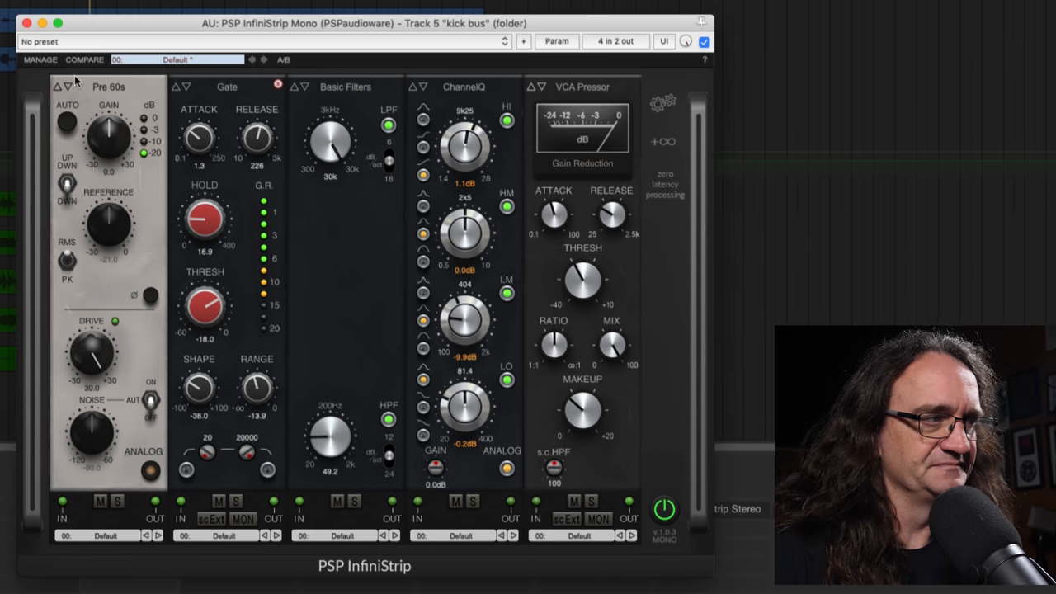
{"action": "left_click", "coordinate": [68, 86]}
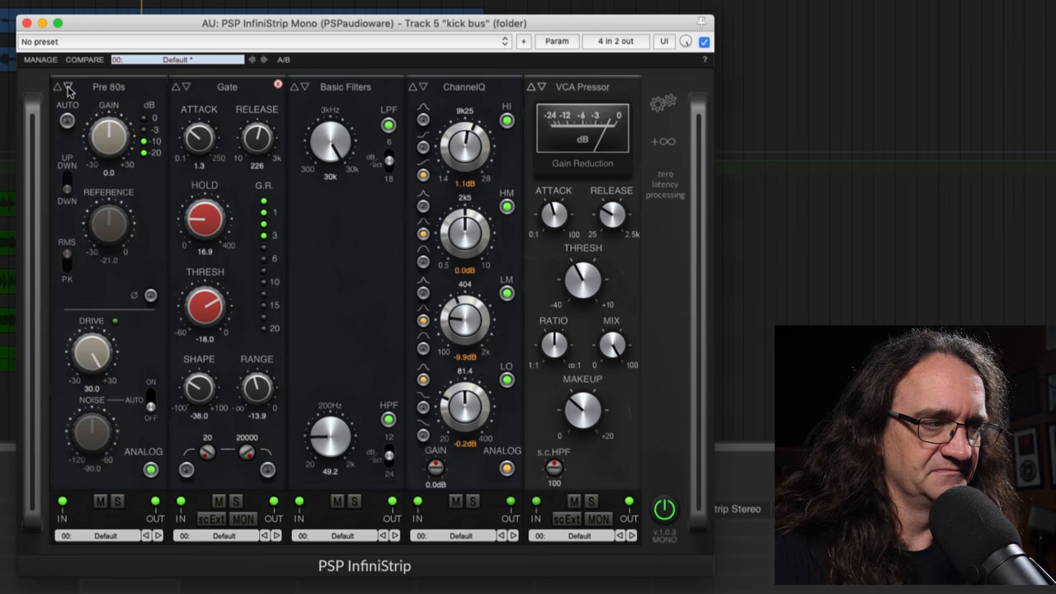
{"action": "left_click_drag", "start_coordinate": [91, 350], "coordinate": [90, 359]}
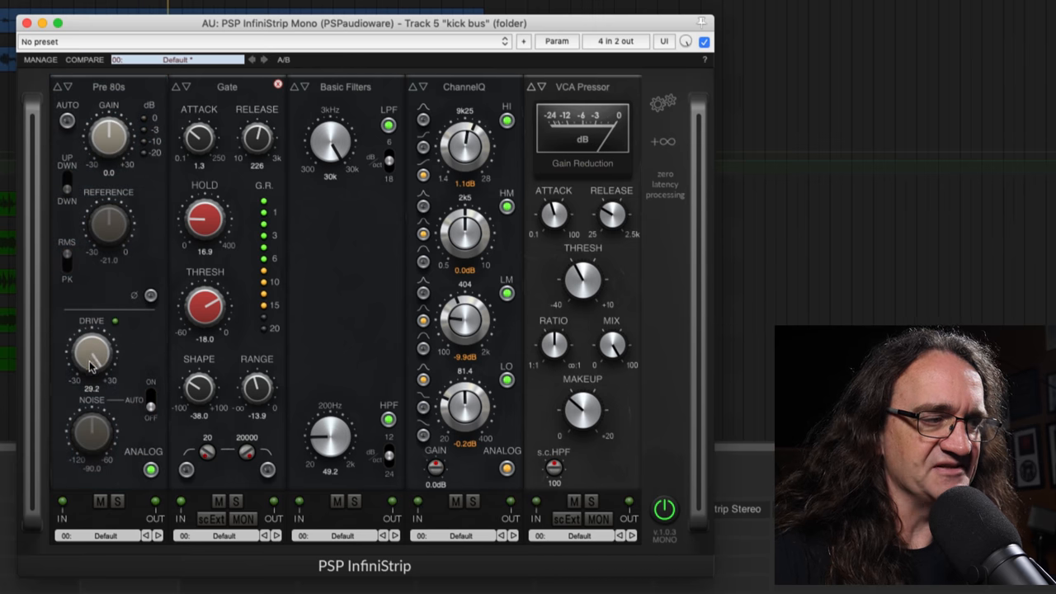
{"action": "left_click_drag", "start_coordinate": [92, 349], "coordinate": [86, 424]}
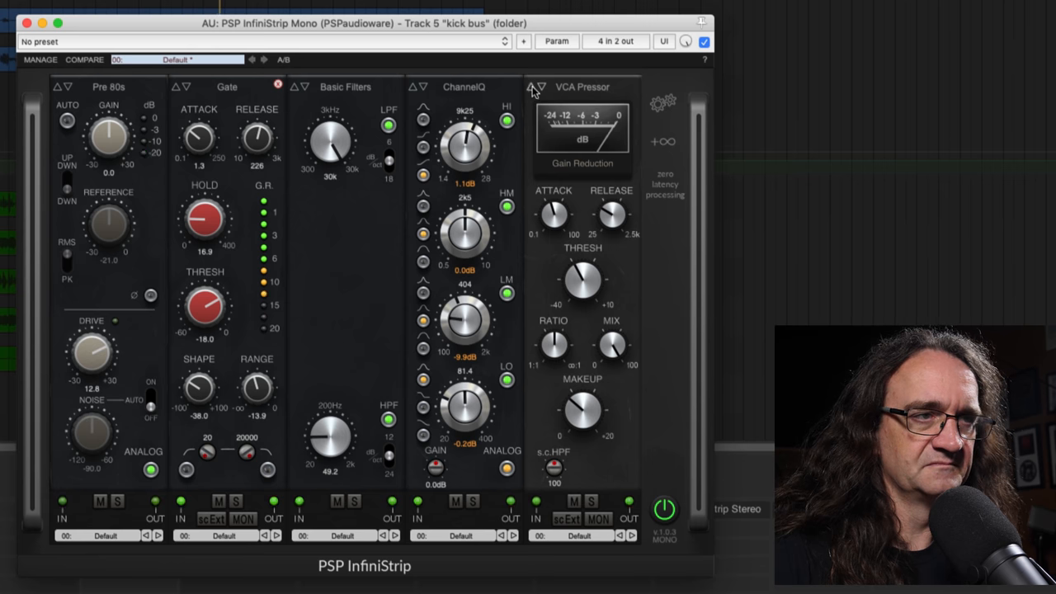
{"action": "left_click", "coordinate": [538, 87]}
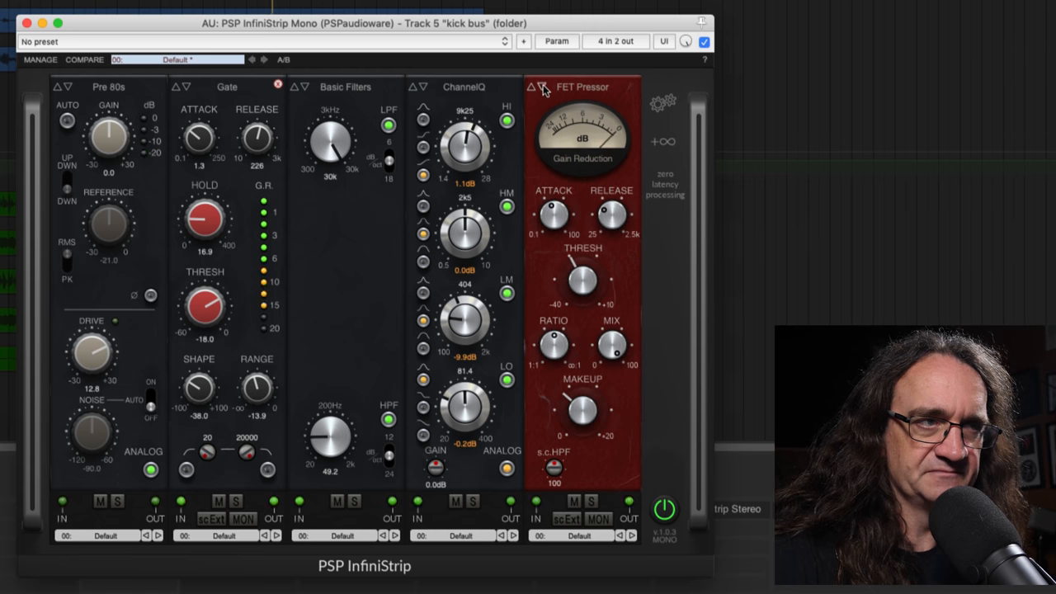
Return the kick bus compressor to VCA Pressor.
{"action": "left_click", "coordinate": [542, 88]}
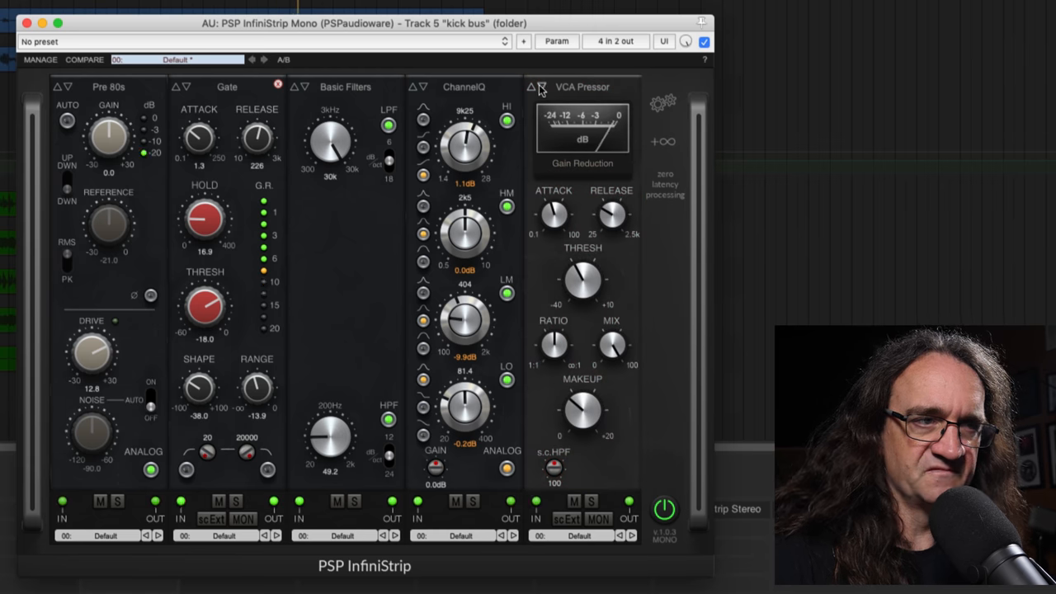
{"action": "mouse_move", "coordinate": [542, 185]}
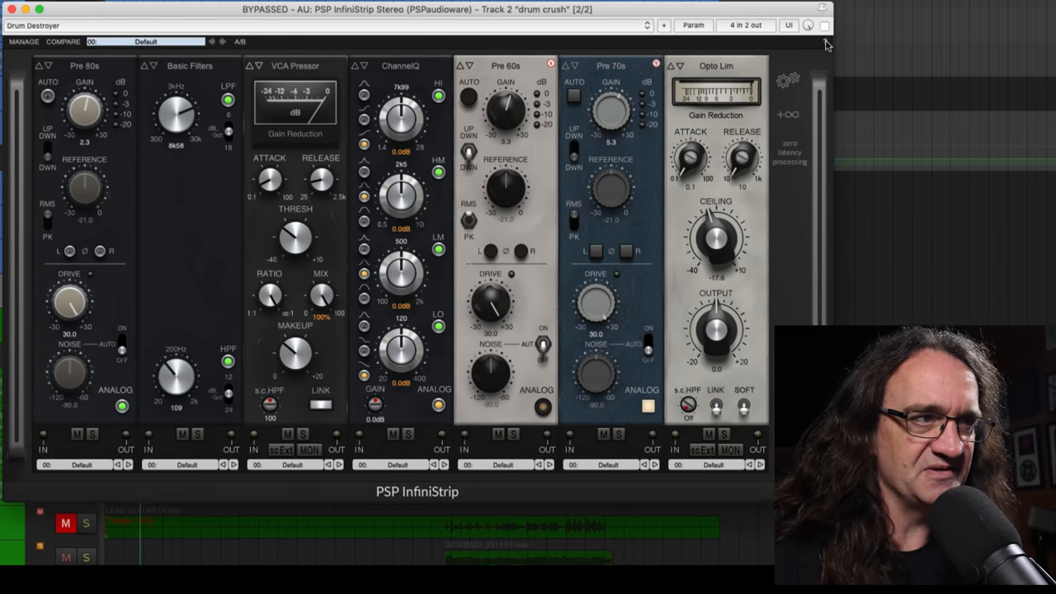
{"action": "mouse_move", "coordinate": [825, 46]}
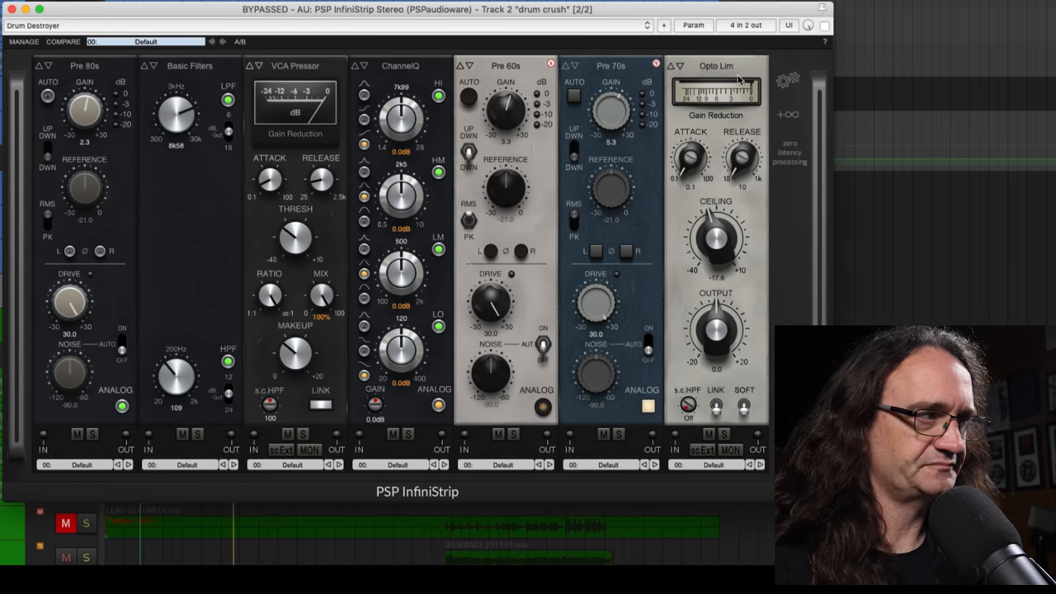
Un-bypass the drum crush InfiniStrip so the strip is back in circuit.
{"action": "left_click", "coordinate": [497, 436]}
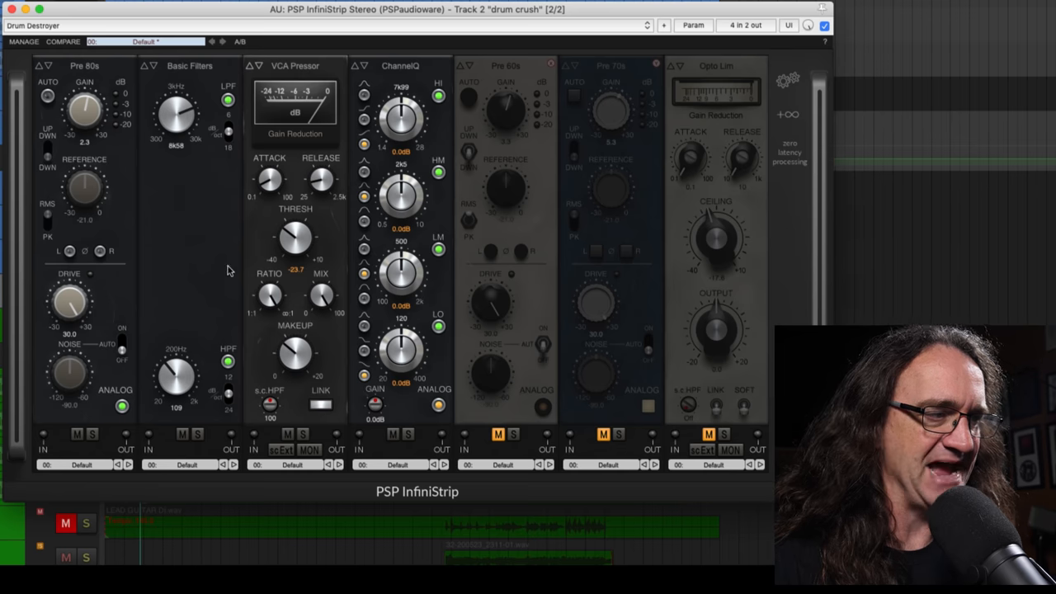
Lower the drum crush high-pass filter from 109 to about 97 Hz.
{"action": "left_click_drag", "start_coordinate": [320, 179], "coordinate": [320, 179]}
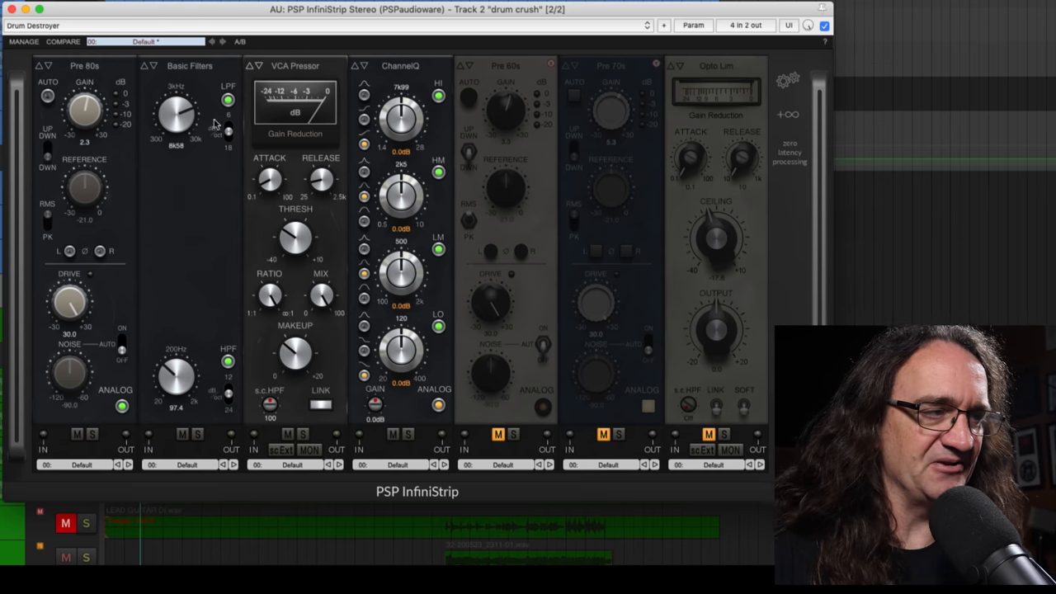
{"action": "mouse_move", "coordinate": [462, 173]}
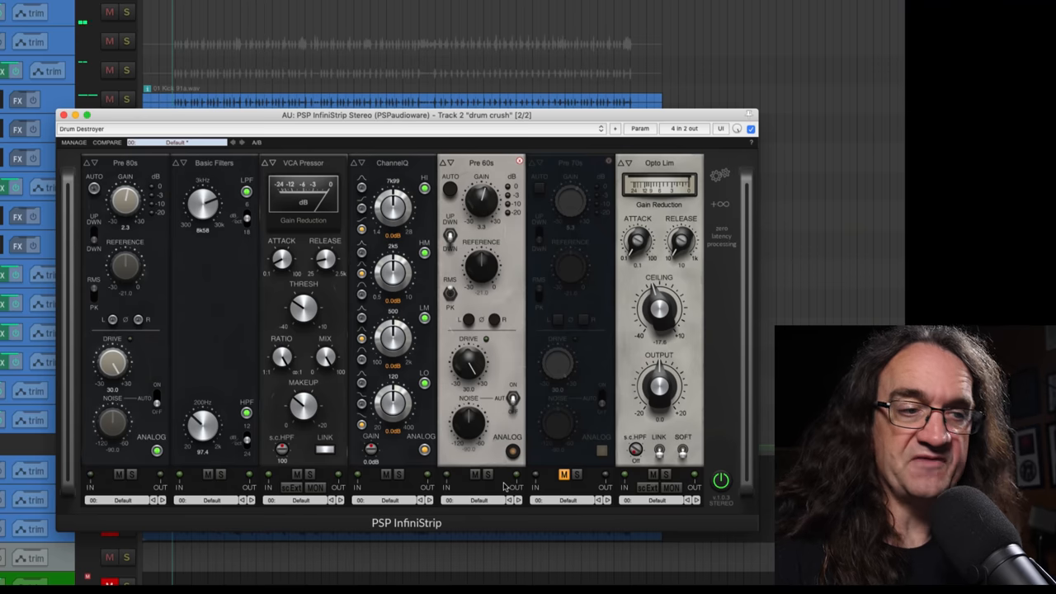
Unmute the Pre 73s preamp module in the drum crush strip and solo it to hear it alone.
{"action": "left_click", "coordinate": [475, 476]}
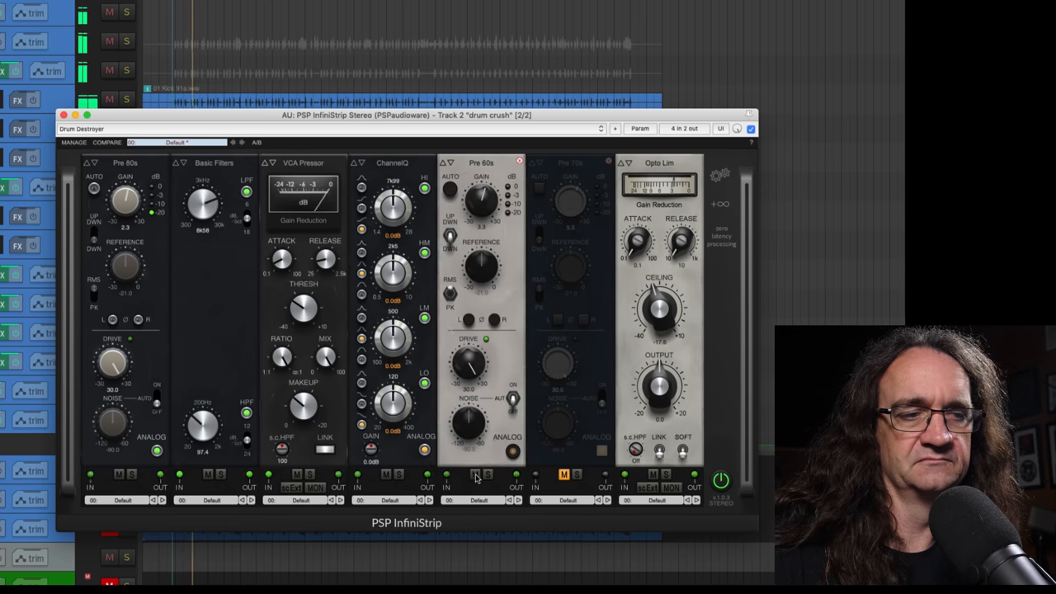
{"action": "left_click", "coordinate": [565, 476]}
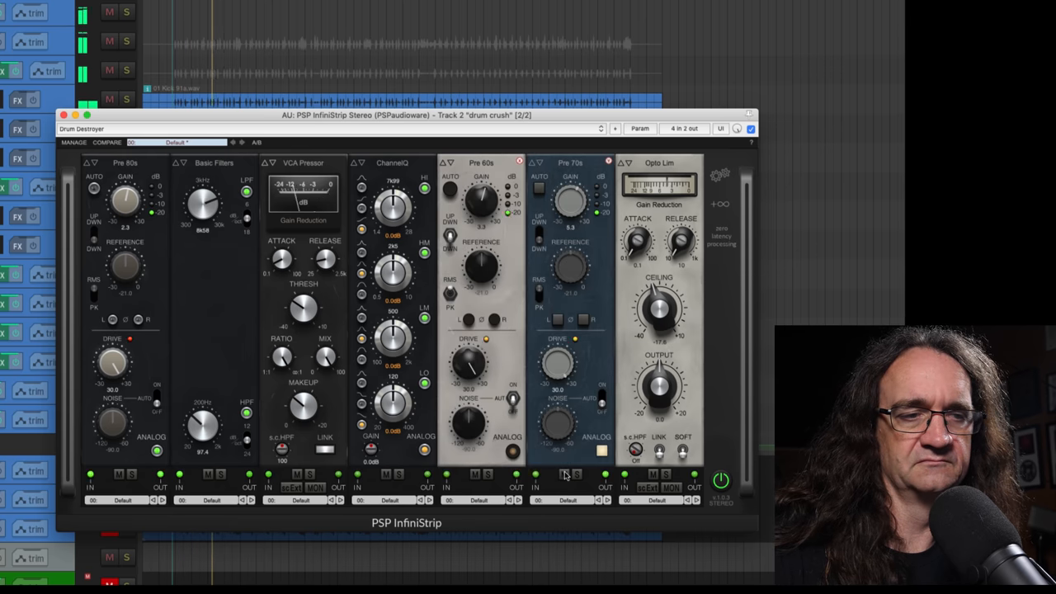
{"action": "left_click", "coordinate": [472, 475]}
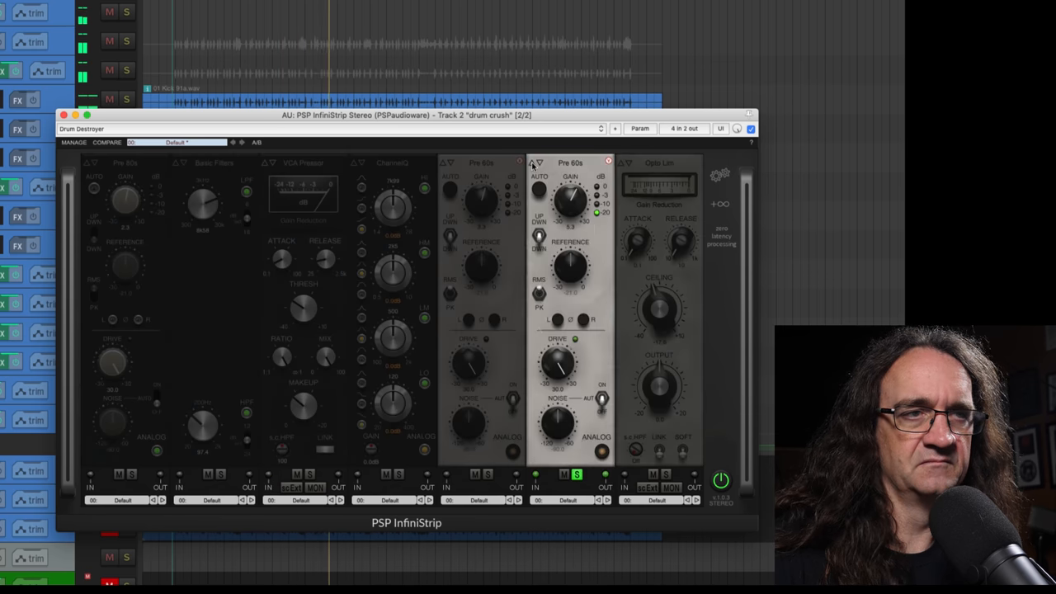
{"action": "left_click", "coordinate": [541, 164]}
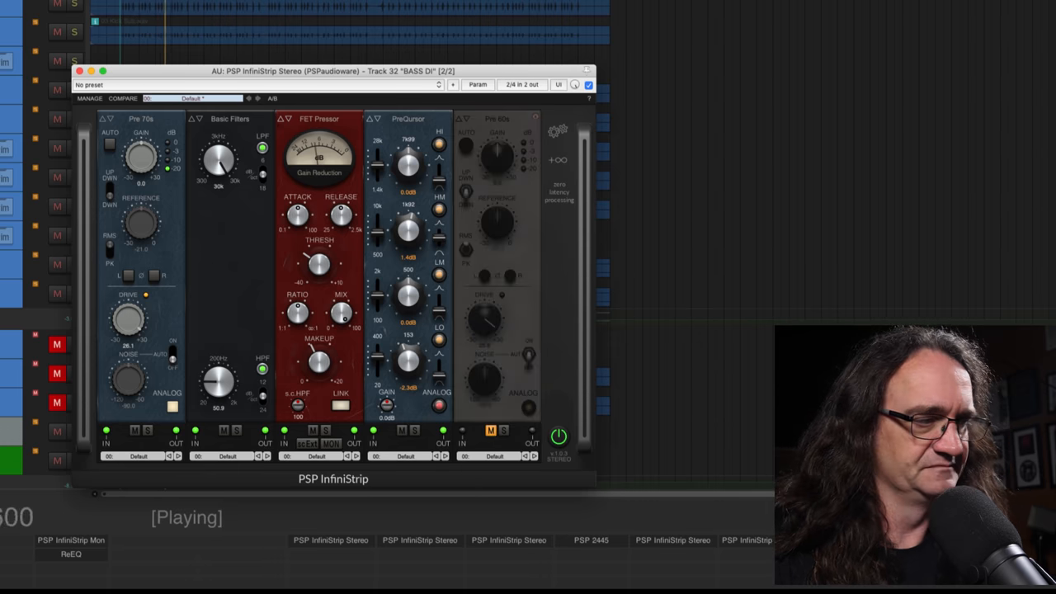
Unmute the Pre 60s preamp module on the BASS DI track's InfiniStrip.
{"action": "left_click", "coordinate": [135, 429]}
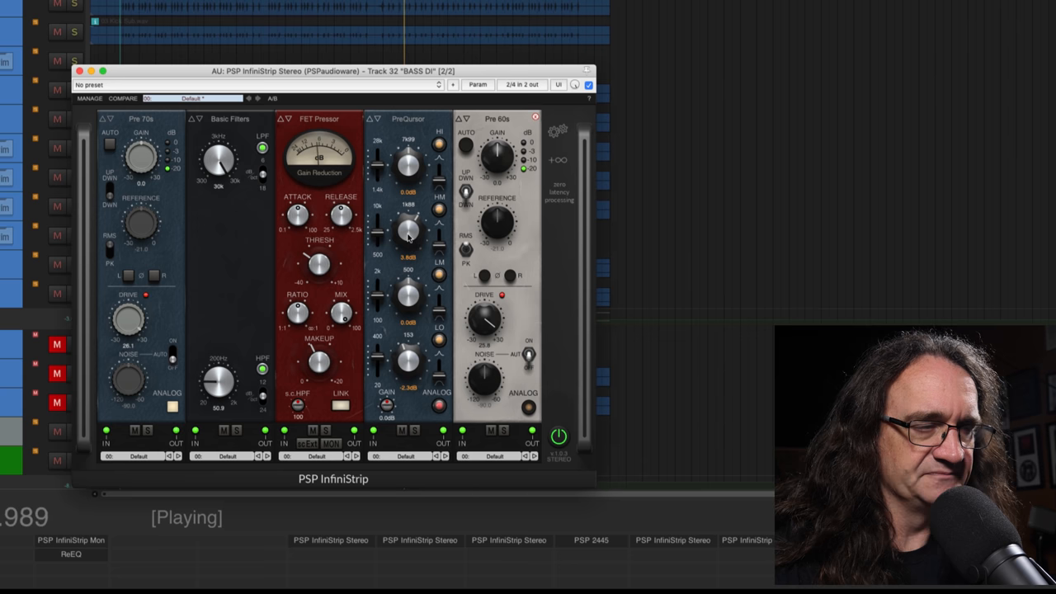
{"action": "left_click_drag", "start_coordinate": [406, 235], "coordinate": [439, 248]}
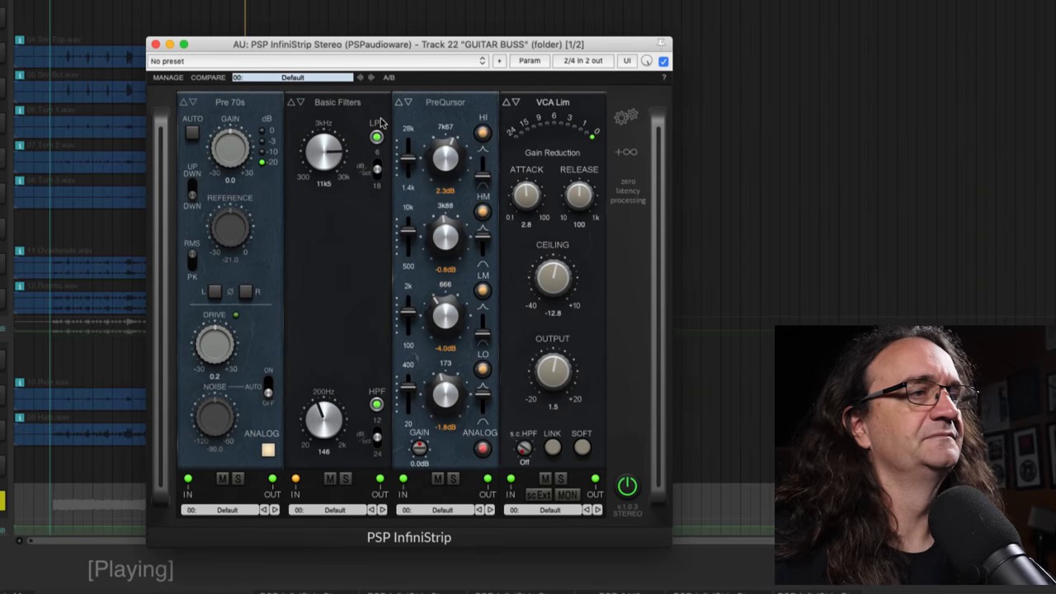
Bypass the guitar bus strip to compare, then set LPF to 9k12 and HPF to 115.
{"action": "left_click", "coordinate": [663, 61]}
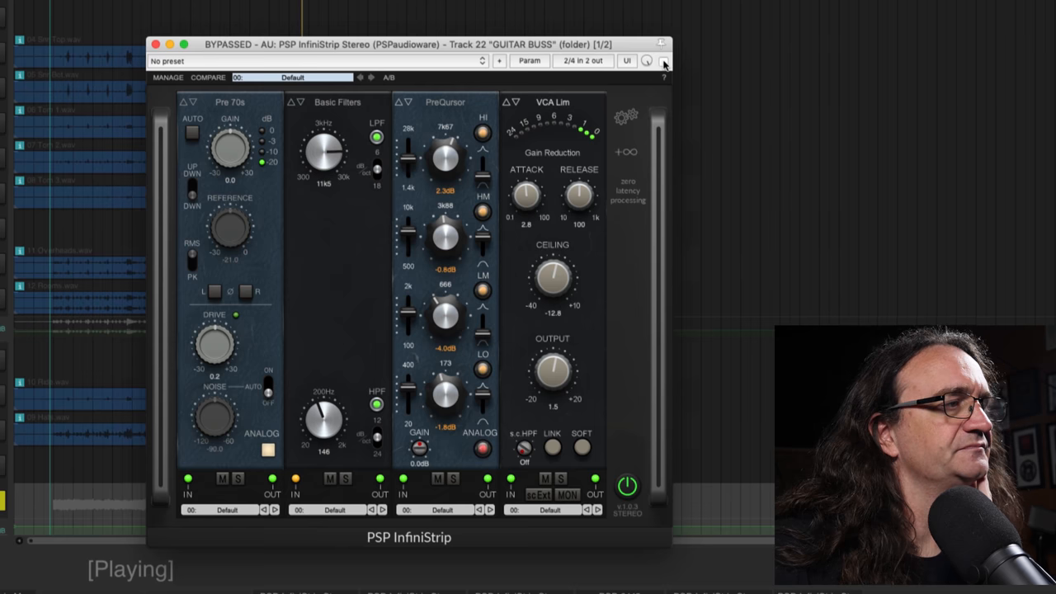
{"action": "left_click", "coordinate": [663, 61]}
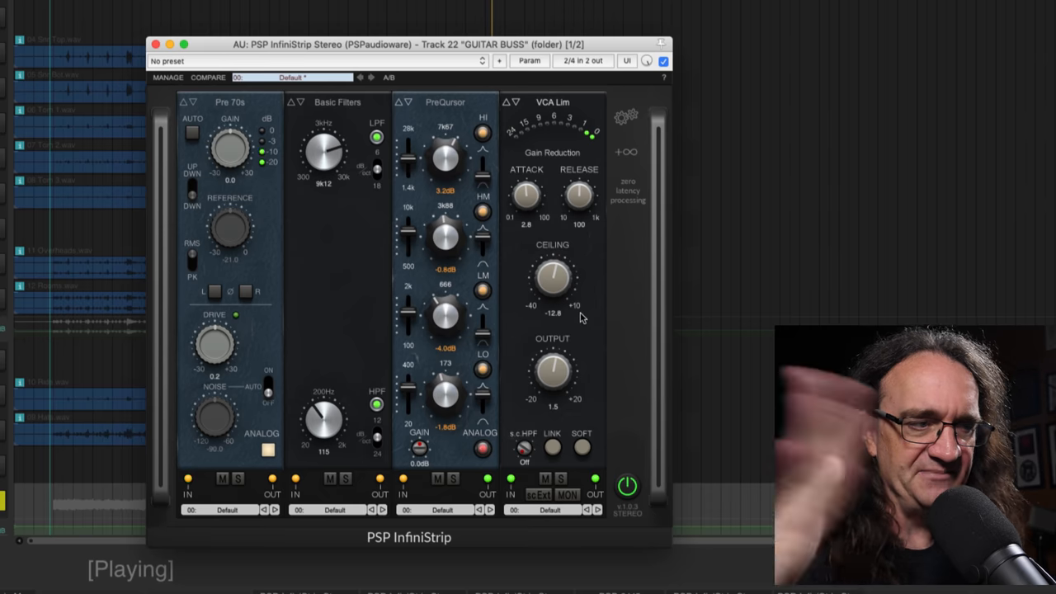
{"action": "mouse_move", "coordinate": [366, 198]}
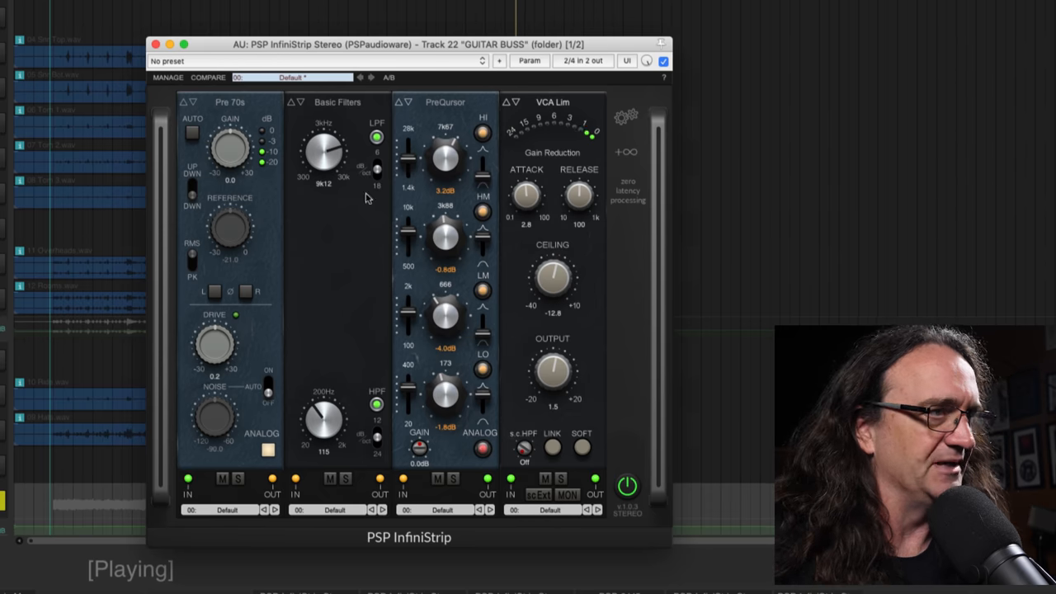
{"action": "left_click", "coordinate": [663, 62]}
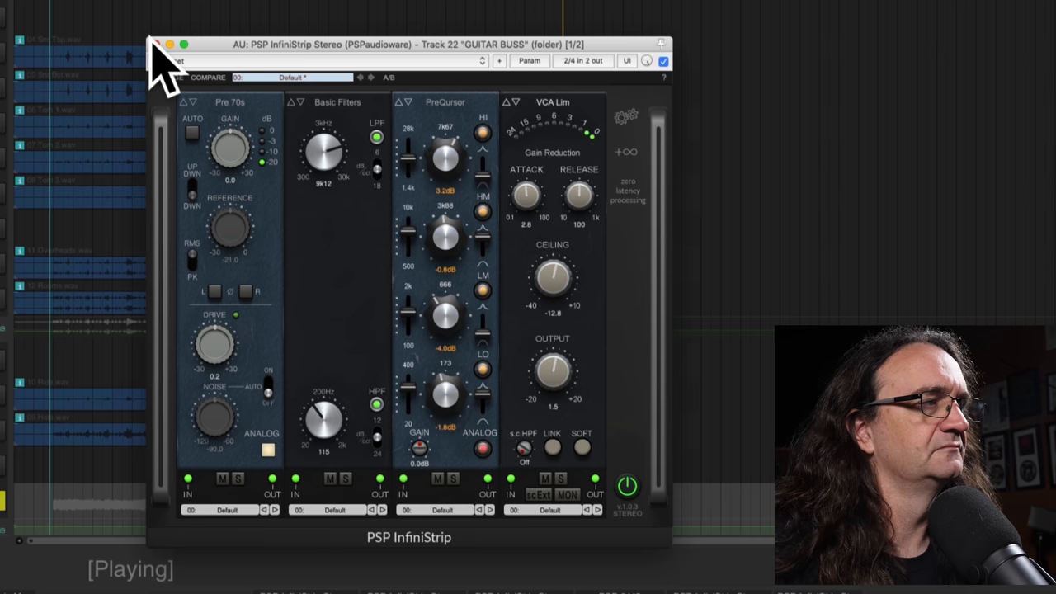
Close the guitar bus InfiniStrip window and bring up a module slot on the stereo room strip.
{"action": "left_click", "coordinate": [168, 45]}
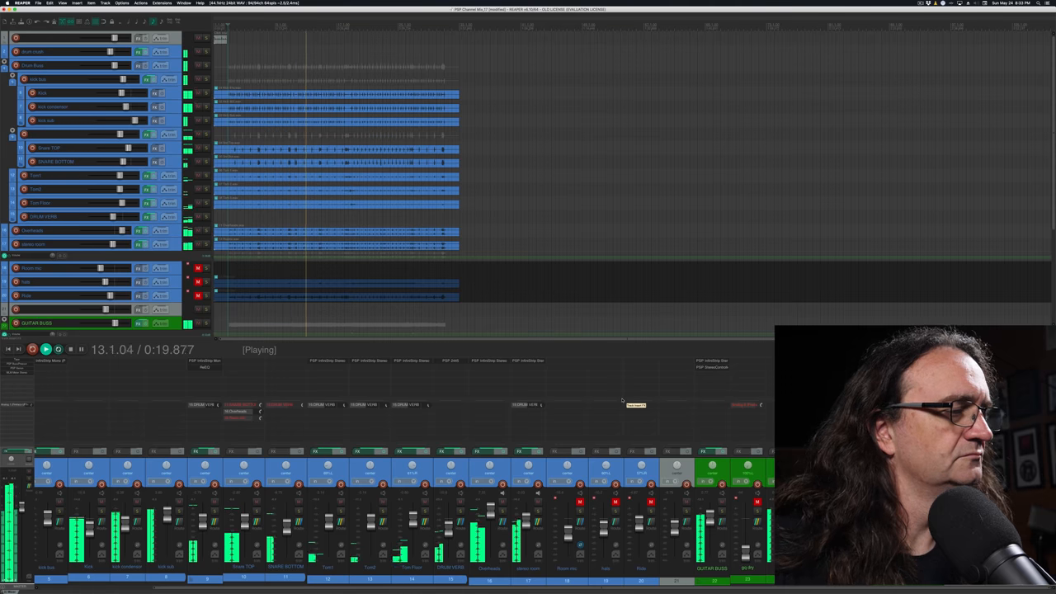
{"action": "left_click", "coordinate": [45, 350]}
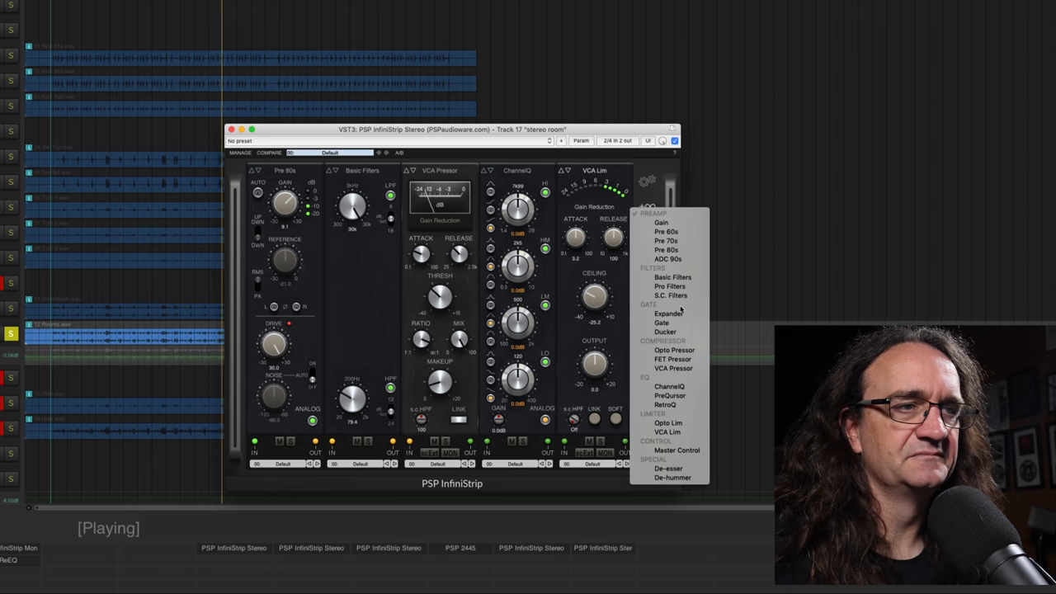
Load a Pre 70s preamp from the module menu and switch the VCA Lim module out of circuit.
{"action": "left_click", "coordinate": [667, 241]}
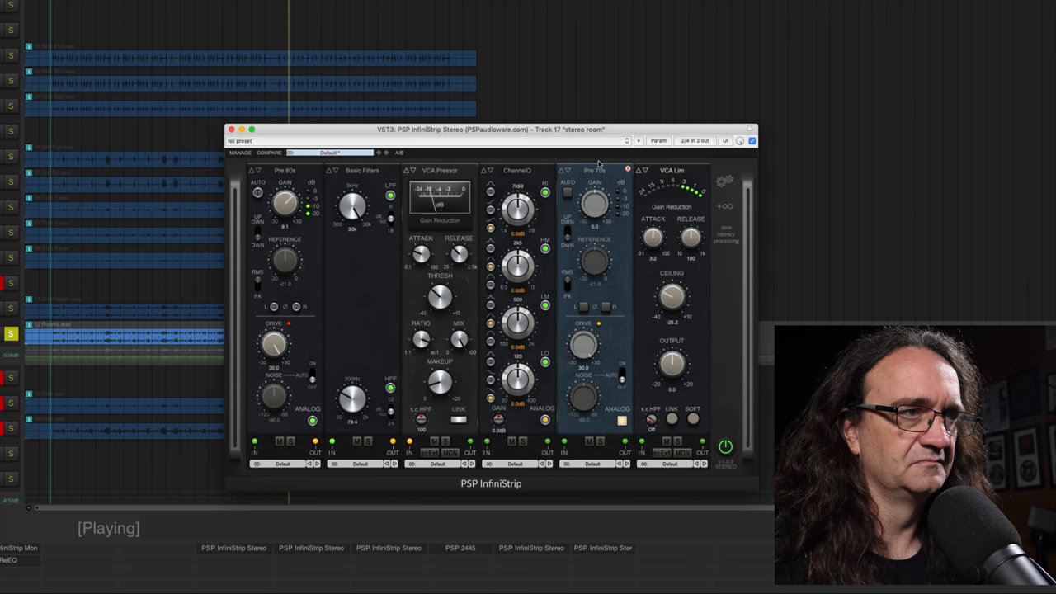
{"action": "left_click", "coordinate": [587, 443]}
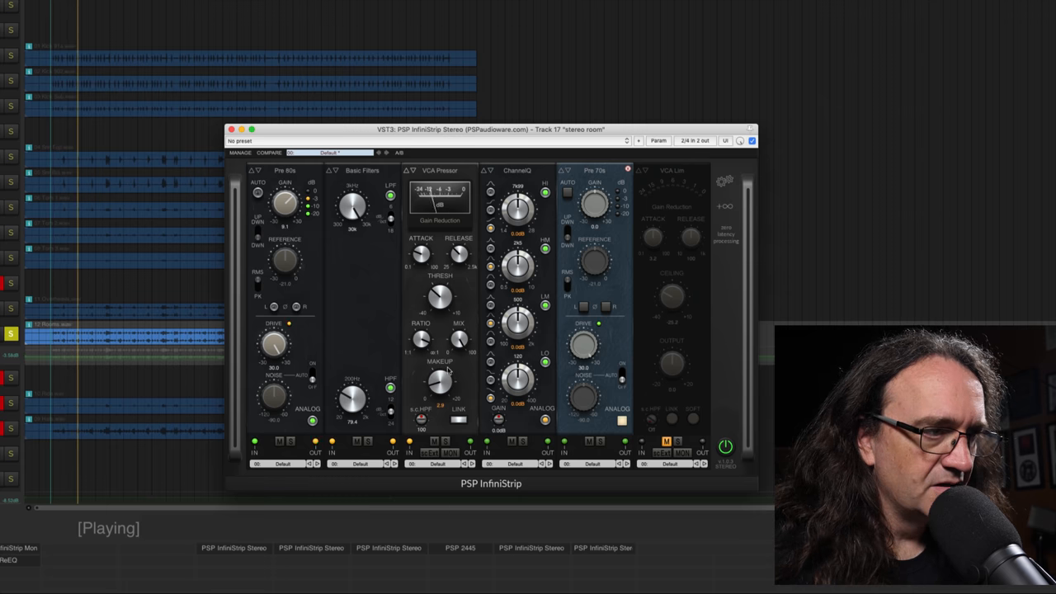
Load a VCA Lim into the empty last slot of the stereo room strip, solo it to check, then unsolo.
{"action": "left_click_drag", "start_coordinate": [439, 297], "coordinate": [436, 306]}
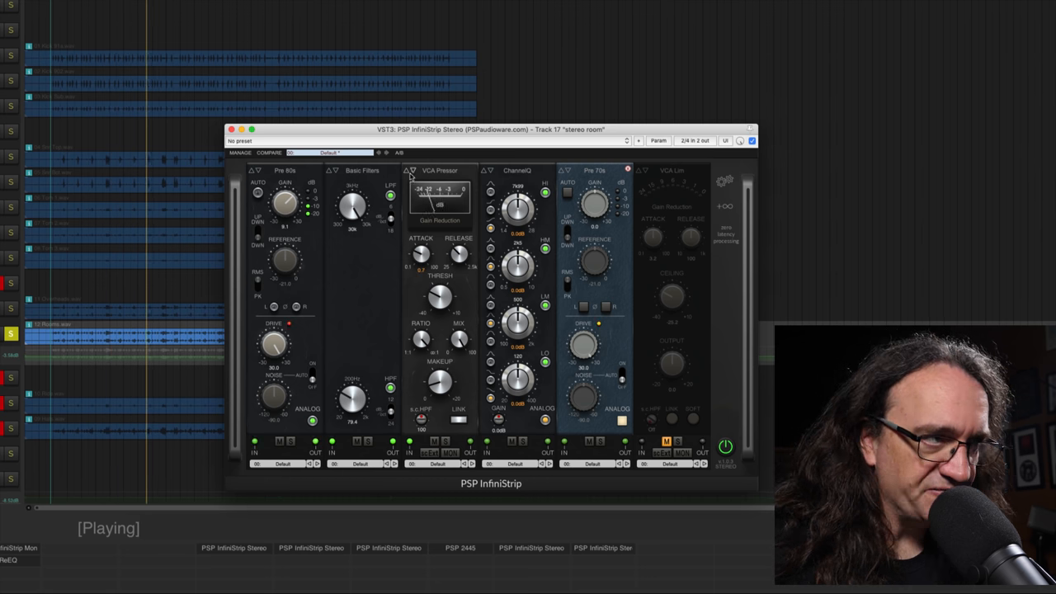
{"action": "left_click", "coordinate": [439, 170]}
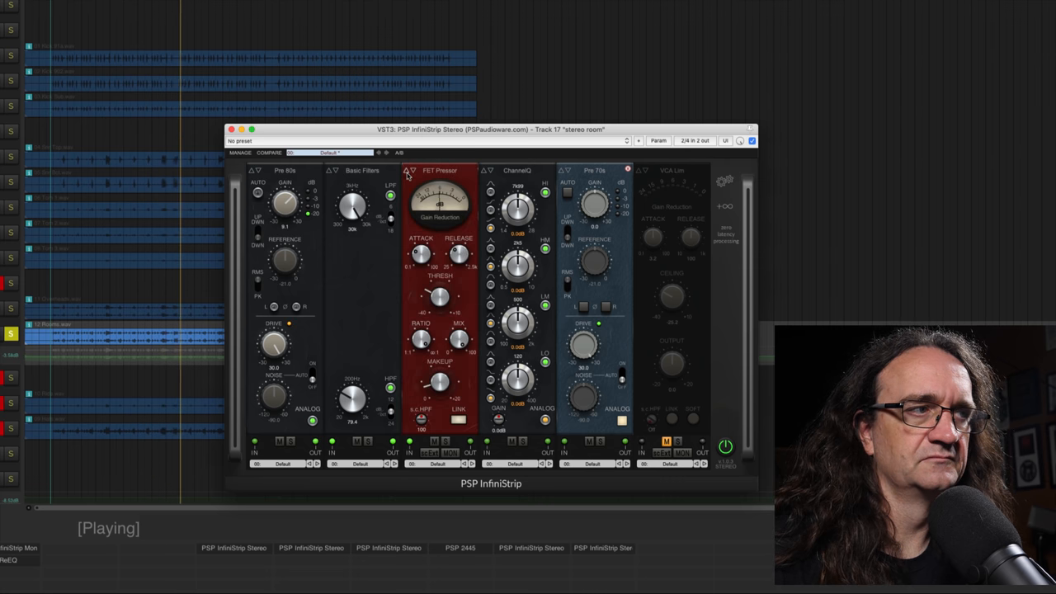
{"action": "left_click", "coordinate": [411, 170]}
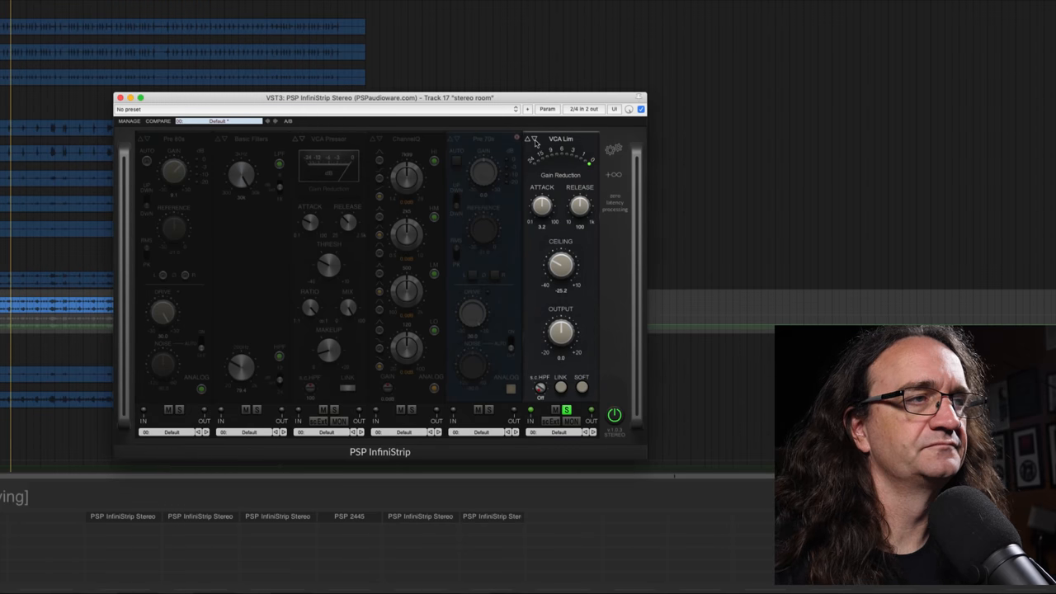
{"action": "left_click", "coordinate": [535, 139]}
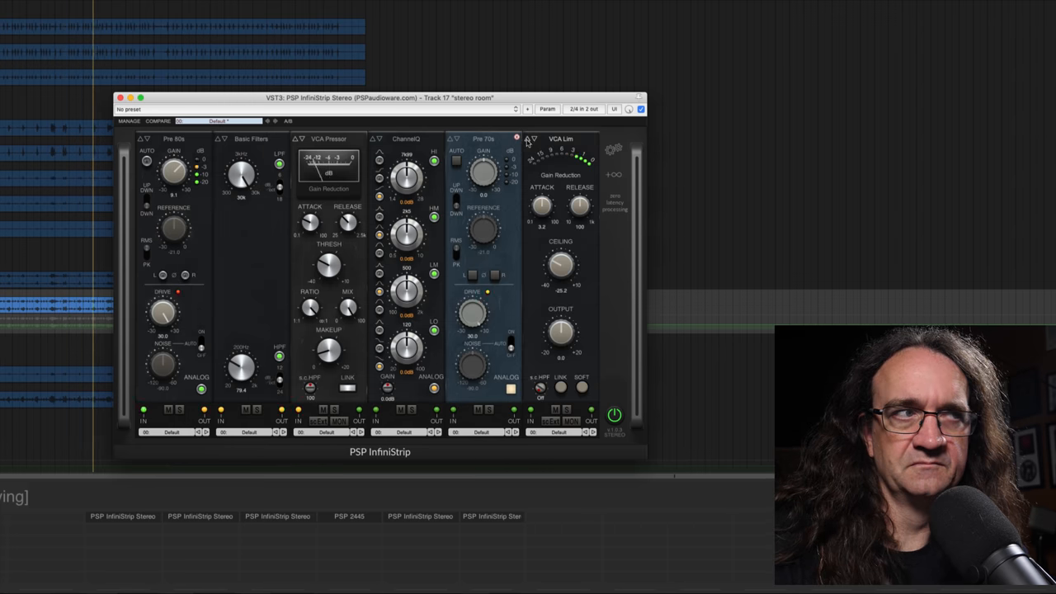
{"action": "left_click", "coordinate": [531, 139]}
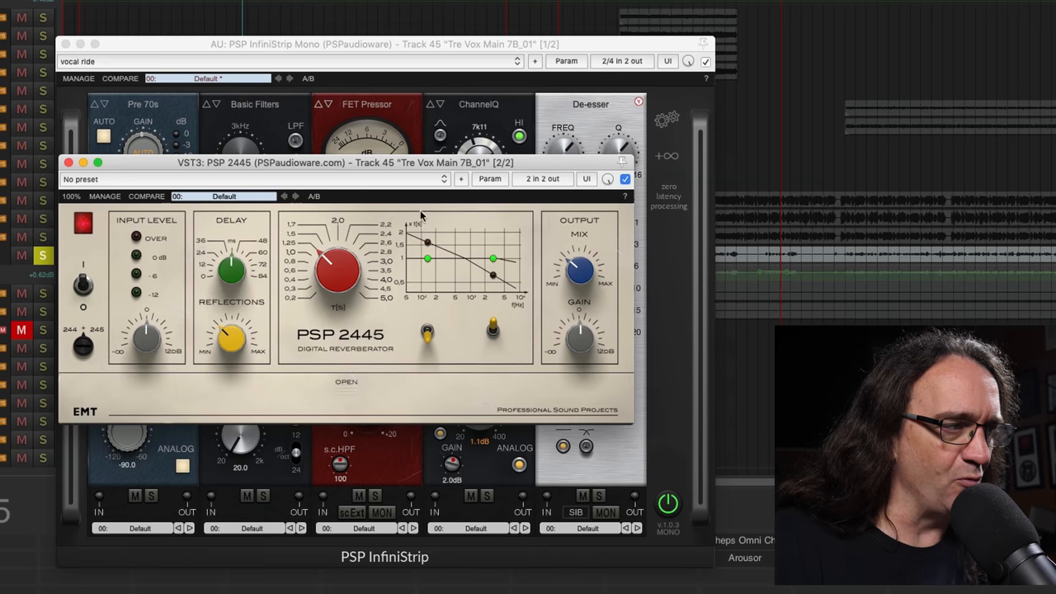
{"action": "mouse_move", "coordinate": [429, 299]}
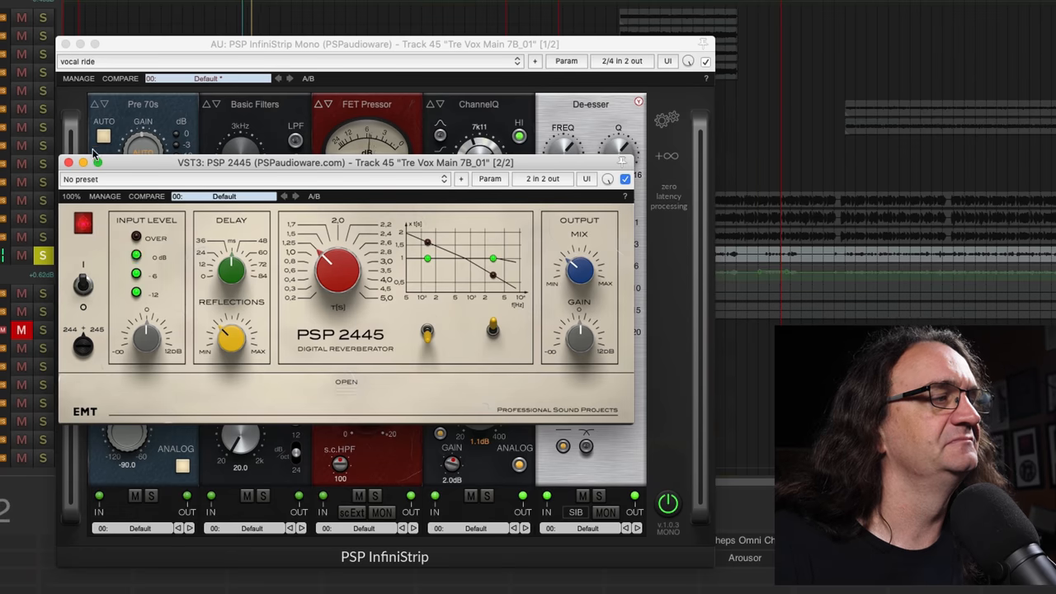
Close the PSP 2445 reverb, set HPF to 30 Hz, ease the HI boost to 5.6 dB and solo the De-esser.
{"action": "left_click", "coordinate": [70, 162]}
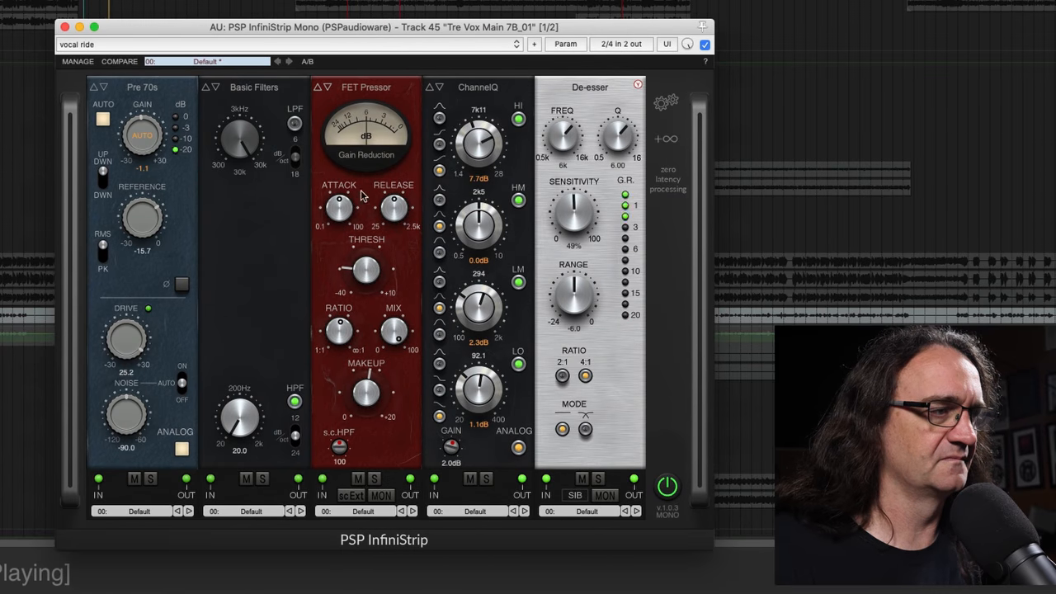
{"action": "left_click", "coordinate": [151, 478]}
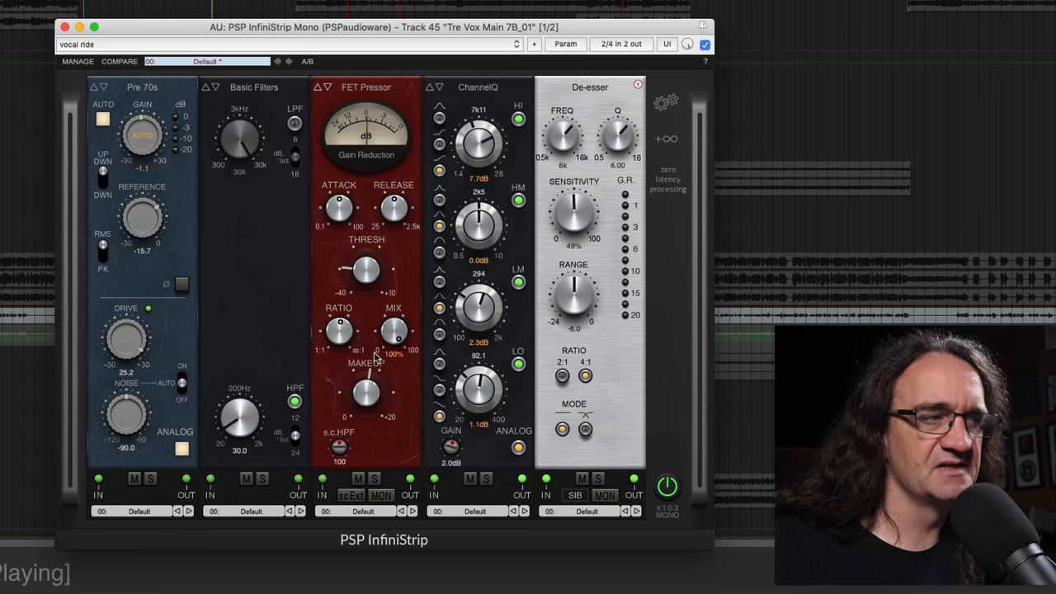
{"action": "left_click", "coordinate": [357, 478]}
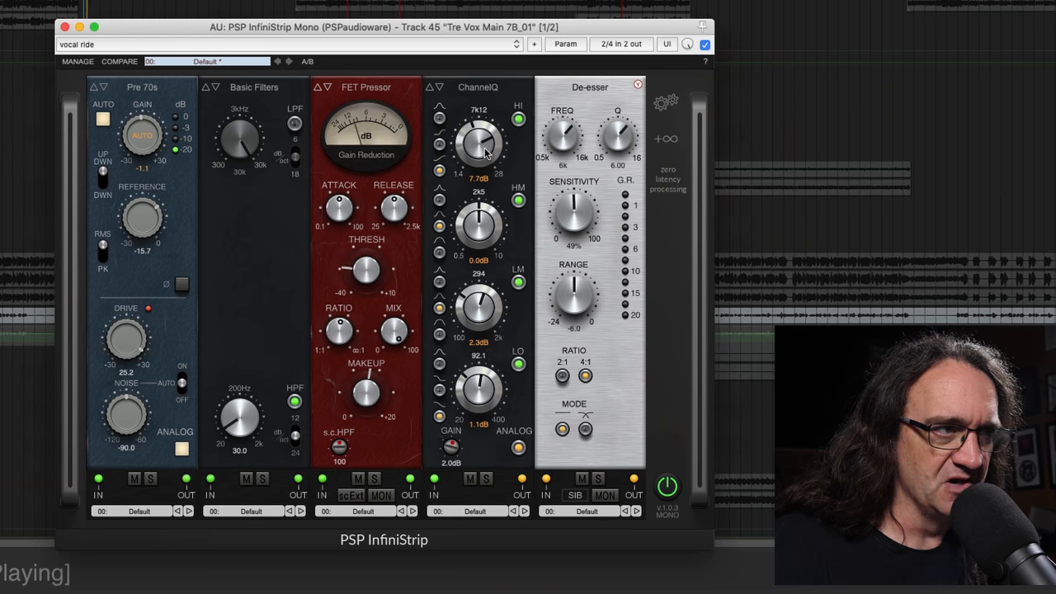
{"action": "left_click_drag", "start_coordinate": [478, 146], "coordinate": [479, 152]}
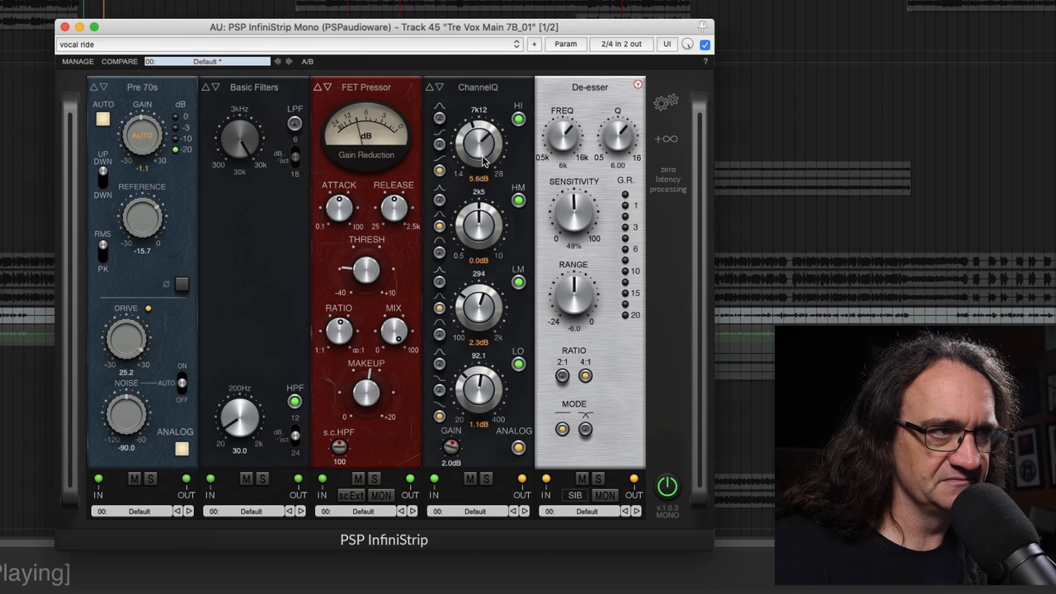
{"action": "left_click_drag", "start_coordinate": [479, 146], "coordinate": [481, 141]}
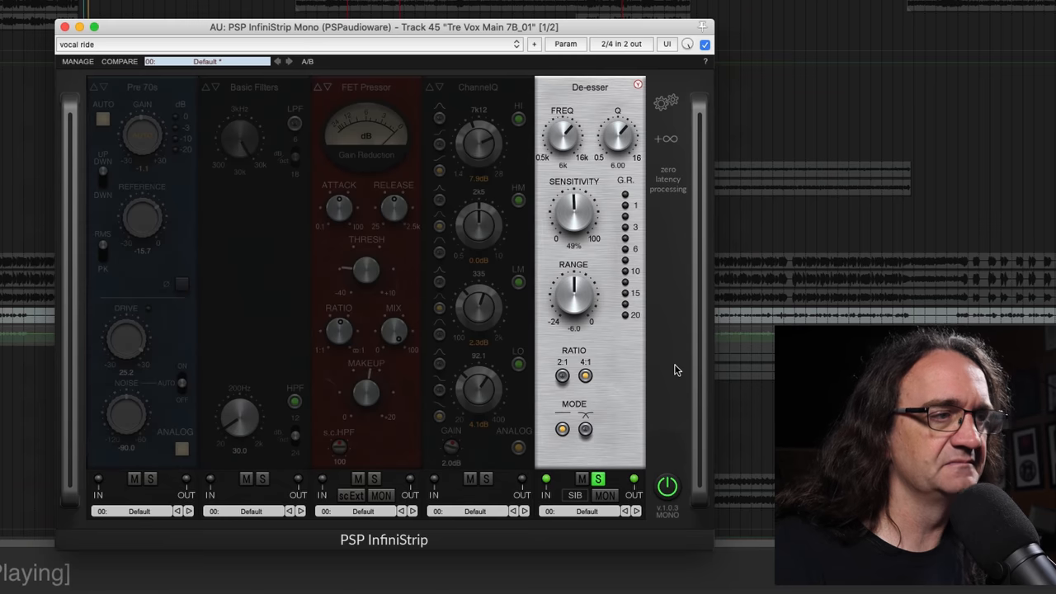
{"action": "mouse_move", "coordinate": [611, 216]}
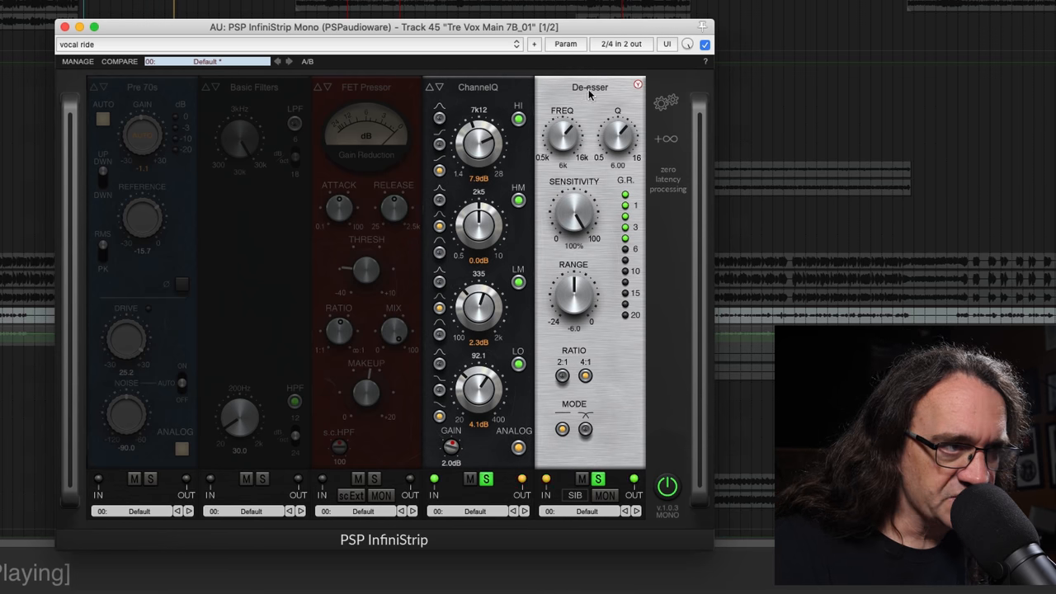
Set De-esser sensitivity to 55%, FREQ 5k6 and Q 5.53, bypassing briefly to compare.
{"action": "left_click_drag", "start_coordinate": [572, 212], "coordinate": [578, 240]}
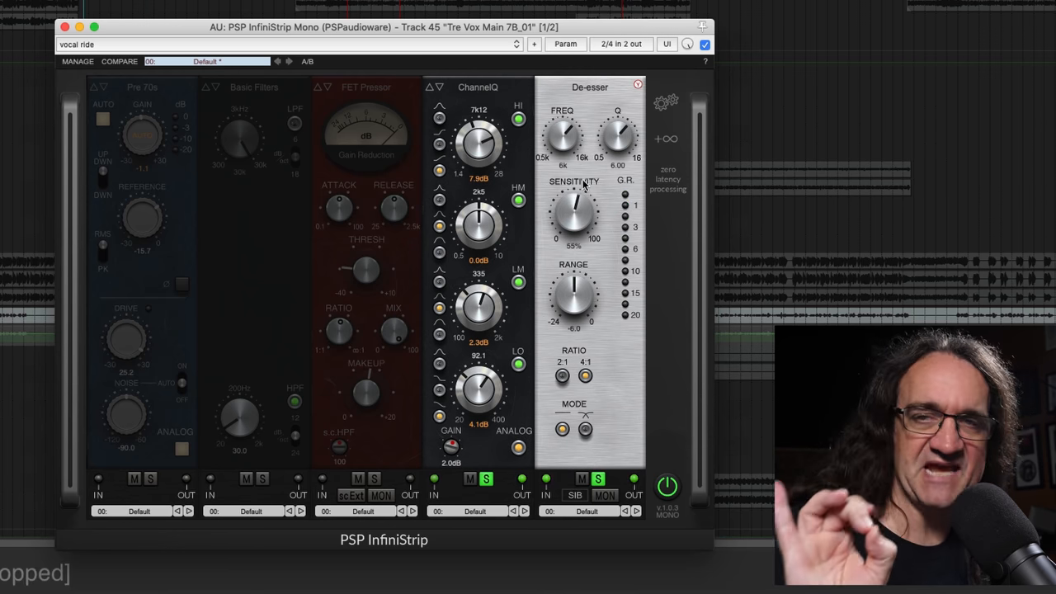
{"action": "left_click_drag", "start_coordinate": [565, 136], "coordinate": [561, 141]}
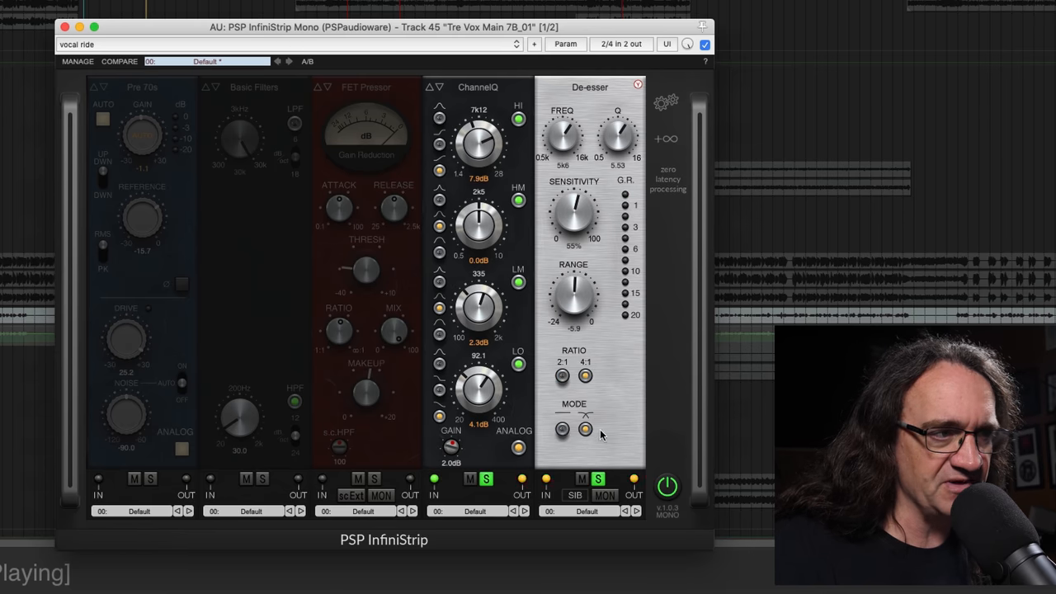
{"action": "left_click", "coordinate": [597, 478]}
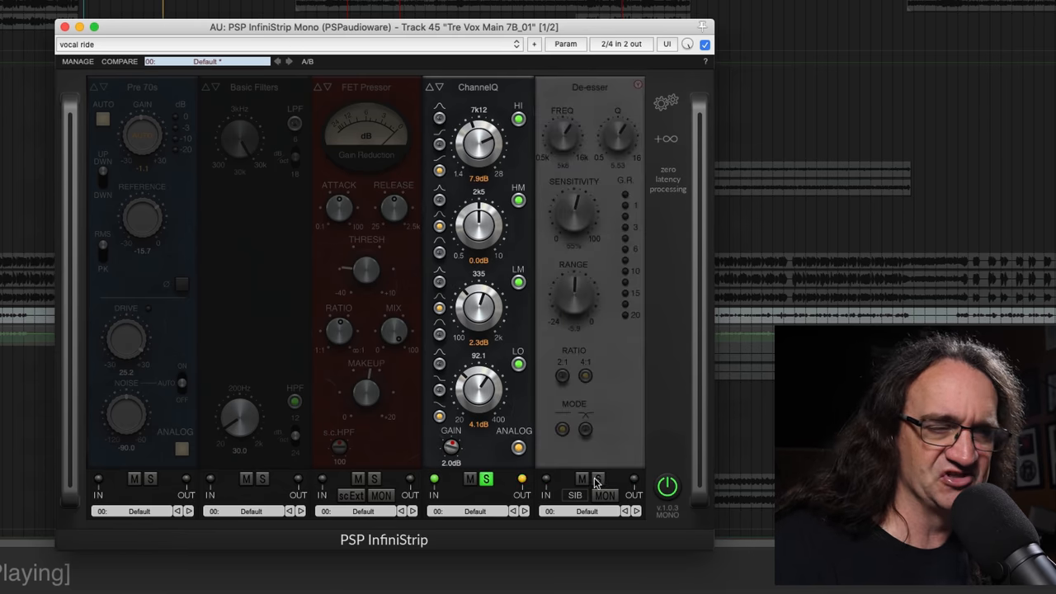
{"action": "left_click", "coordinate": [598, 479]}
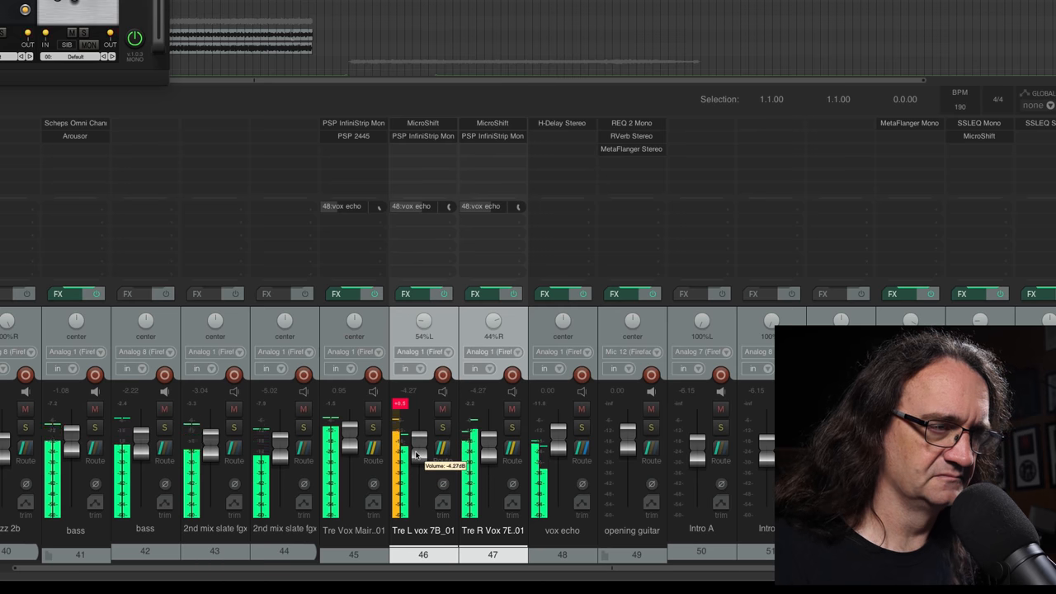
Pull the Tre L vox 7B_01 mixer fader down a few dB.
{"action": "left_click_drag", "start_coordinate": [399, 437], "coordinate": [399, 432]}
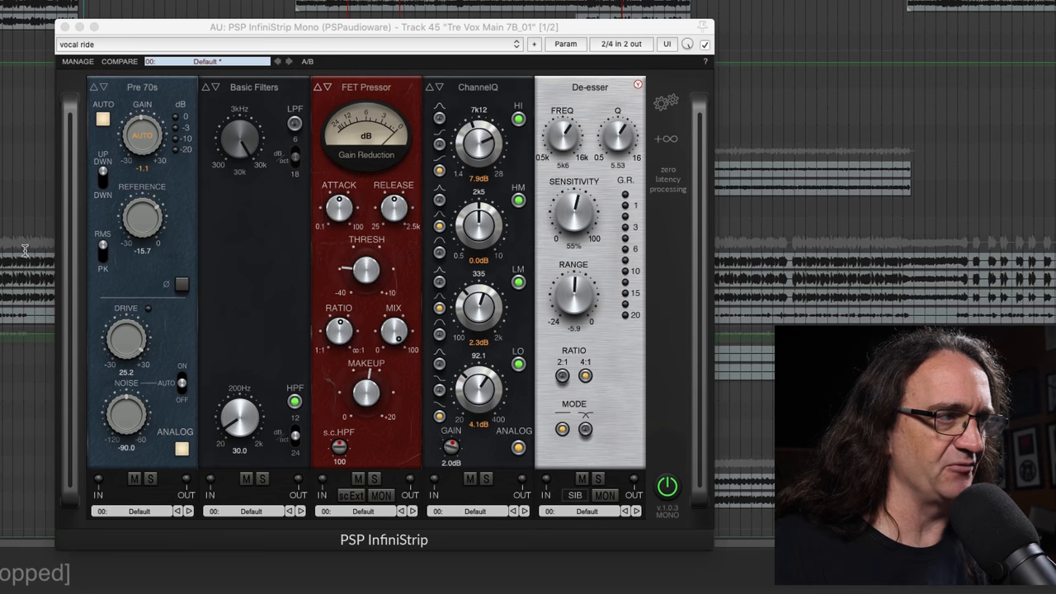
Reopen track 45's InfiniStrip and raise the Pre 70s REFERENCE from -14.1 to about -13.0.
{"action": "left_click_drag", "start_coordinate": [142, 134], "coordinate": [147, 158]}
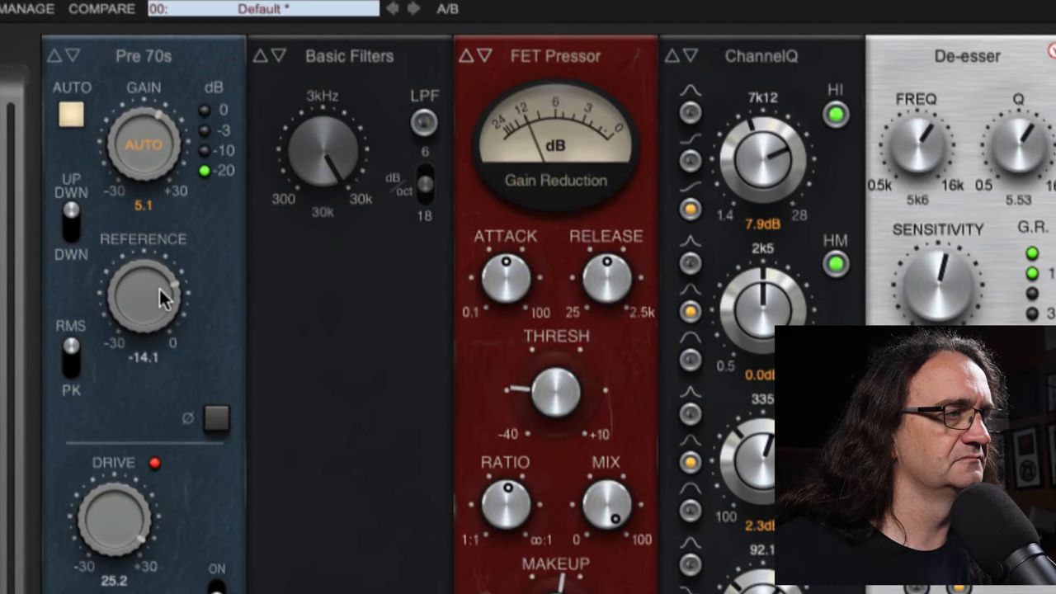
{"action": "left_click_drag", "start_coordinate": [157, 297], "coordinate": [165, 289]}
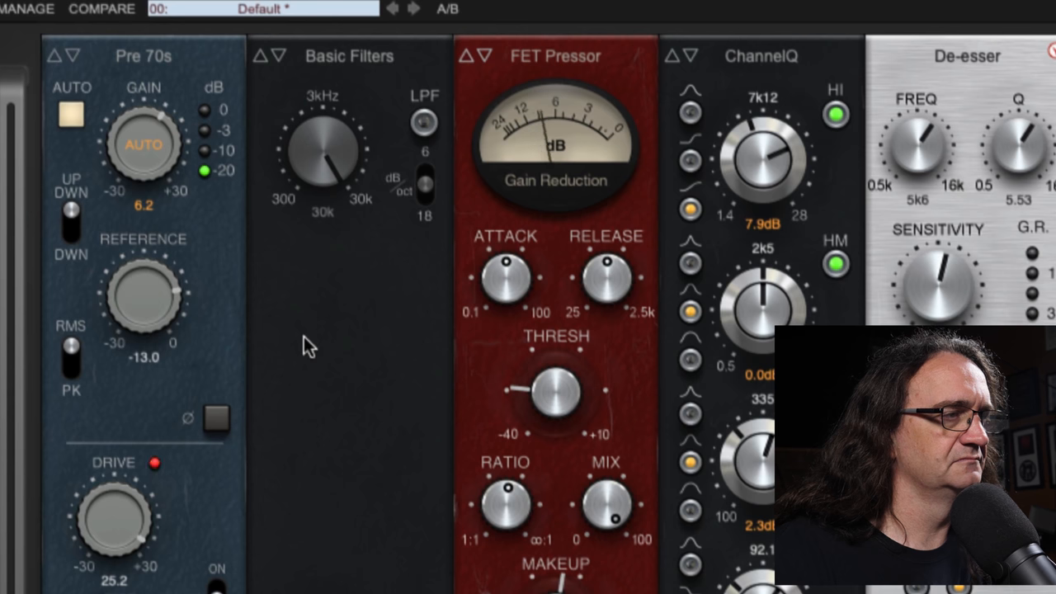